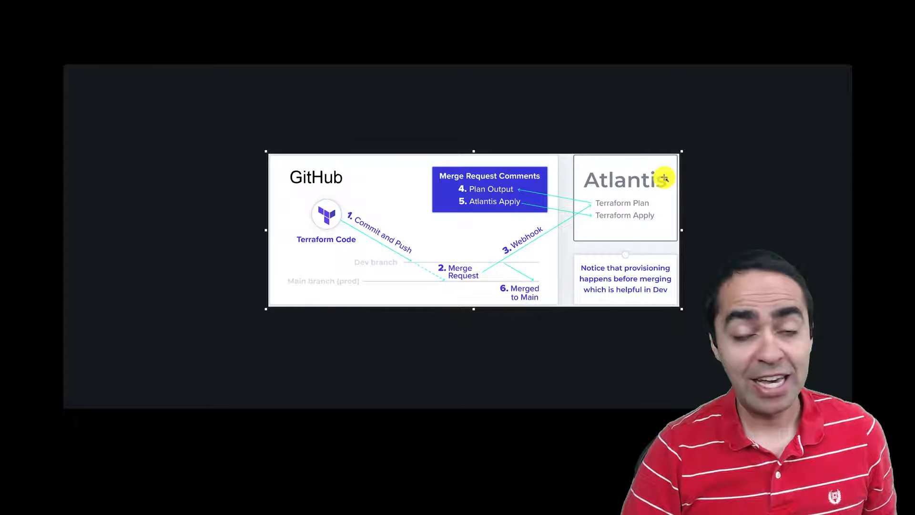
mouse_move(394, 257)
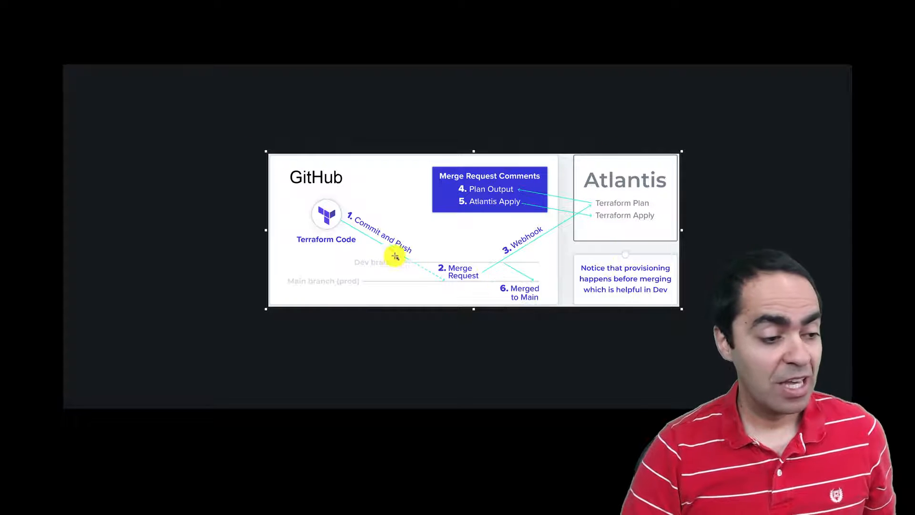
mouse_move(601, 216)
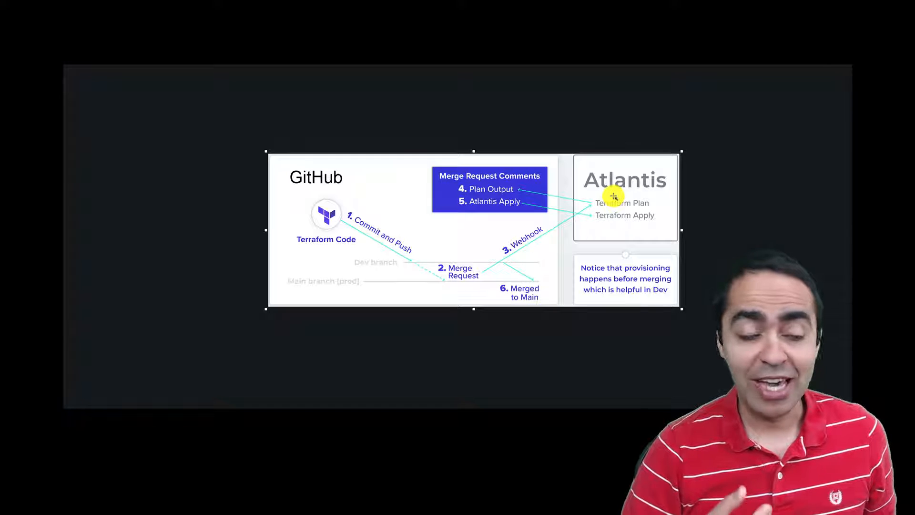
mouse_move(595, 215)
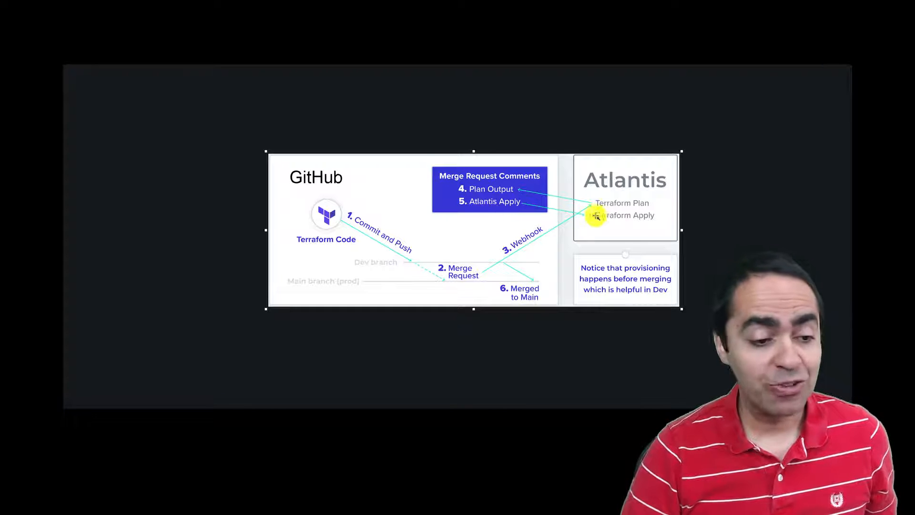
mouse_move(626, 225)
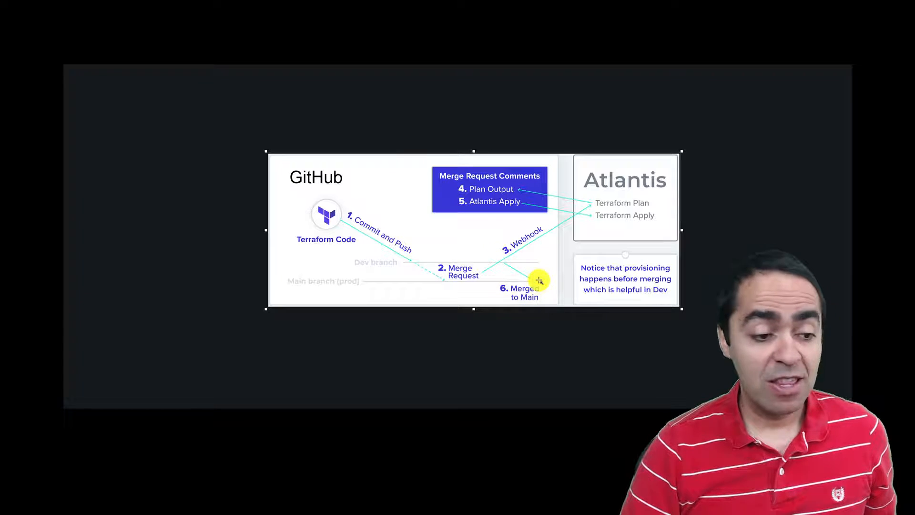
mouse_move(481, 260)
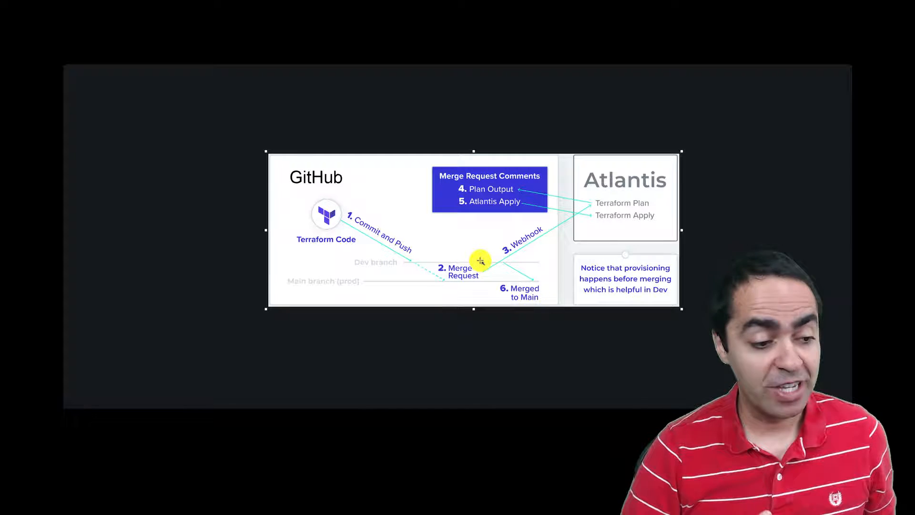
mouse_move(567, 302)
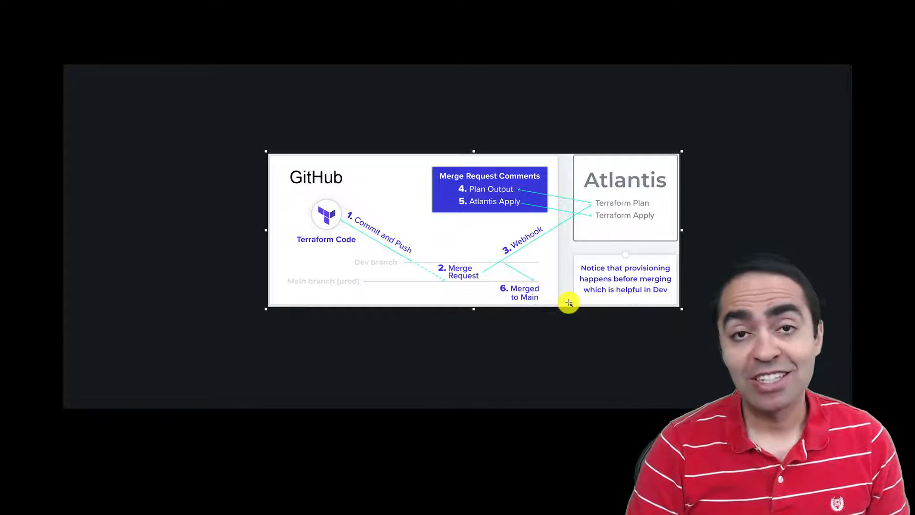
mouse_move(559, 301)
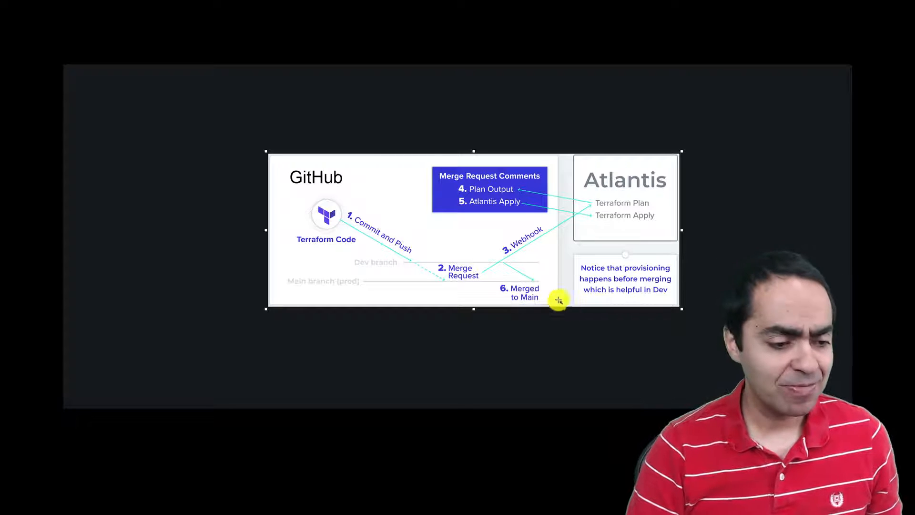
mouse_move(557, 278)
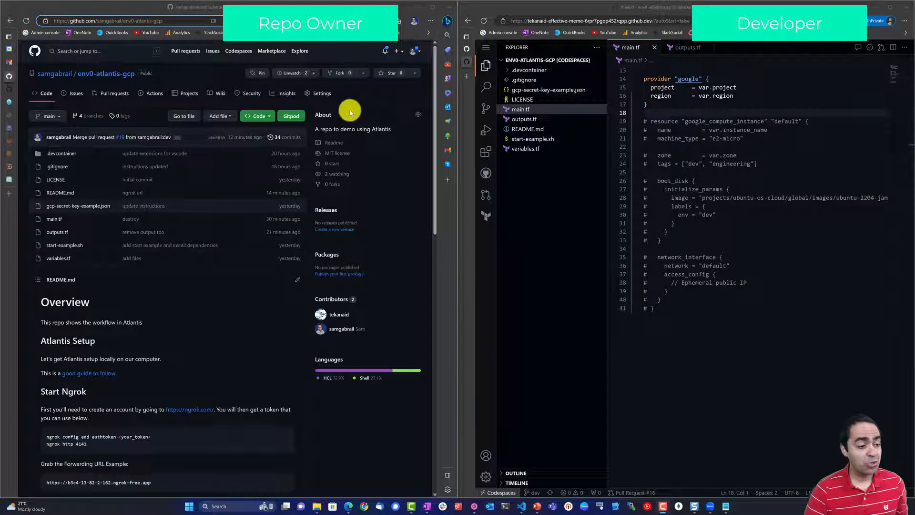
mouse_move(337, 154)
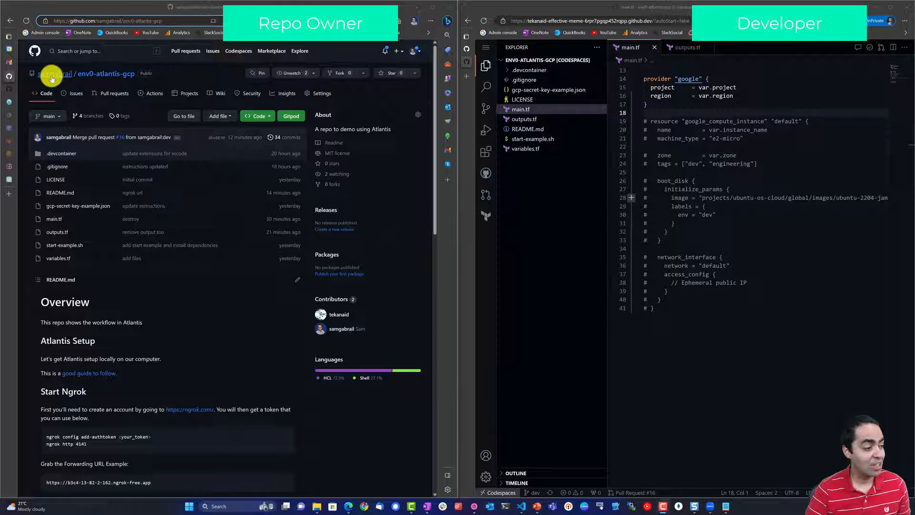
mouse_move(99, 74)
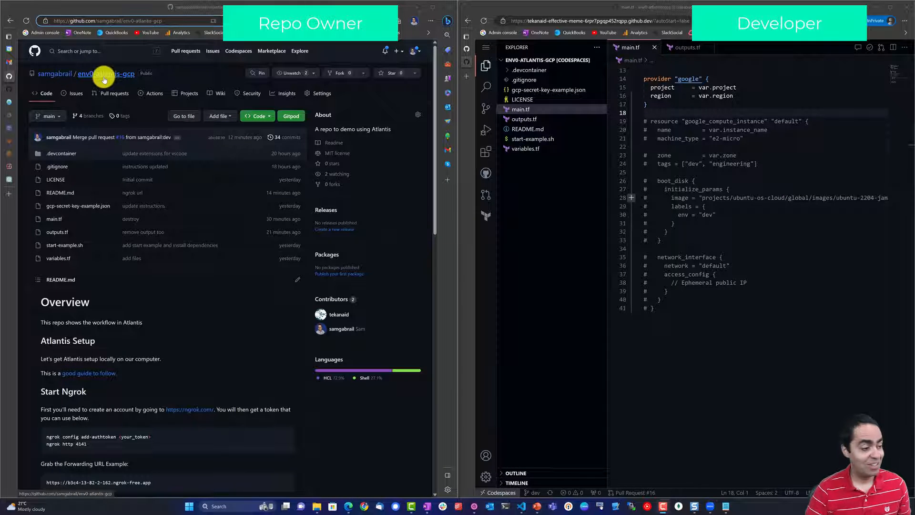
mouse_move(171, 104)
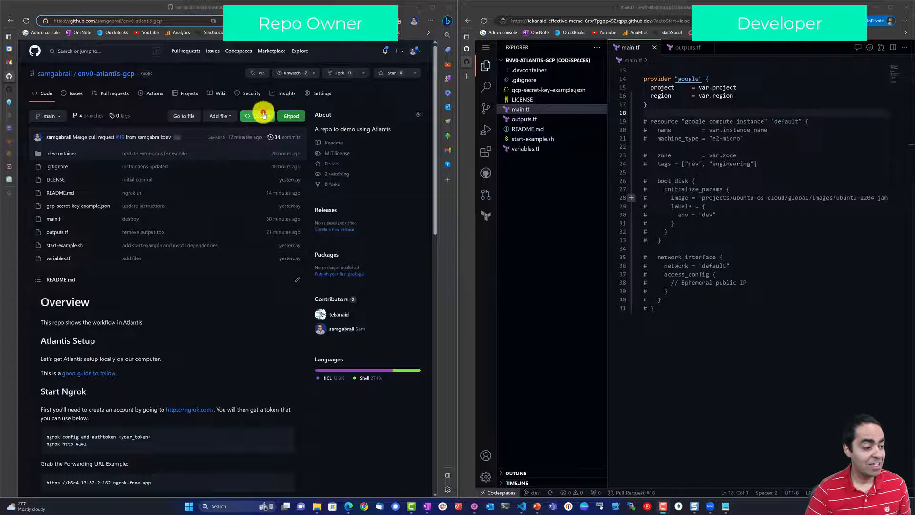
Step: List the env0-atlantis-gcp repository's codespaces, including the existing one on main
left_click(255, 115)
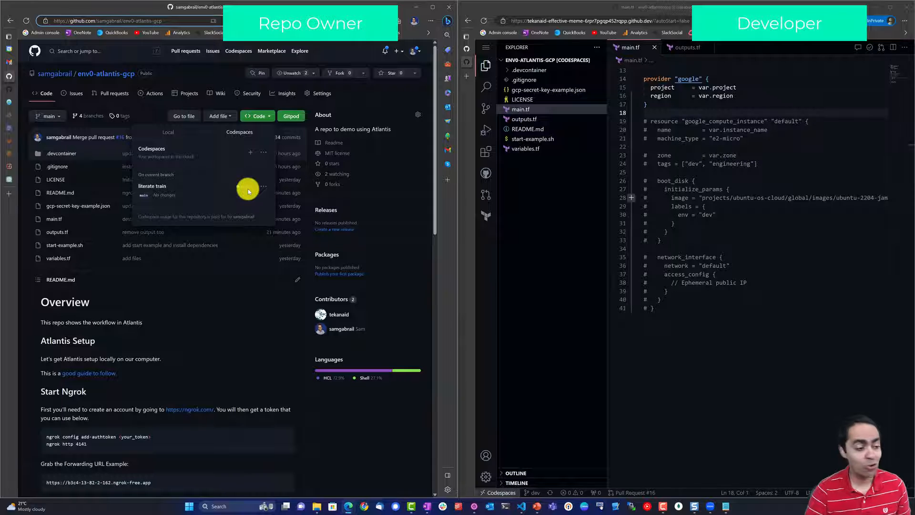
mouse_move(240, 193)
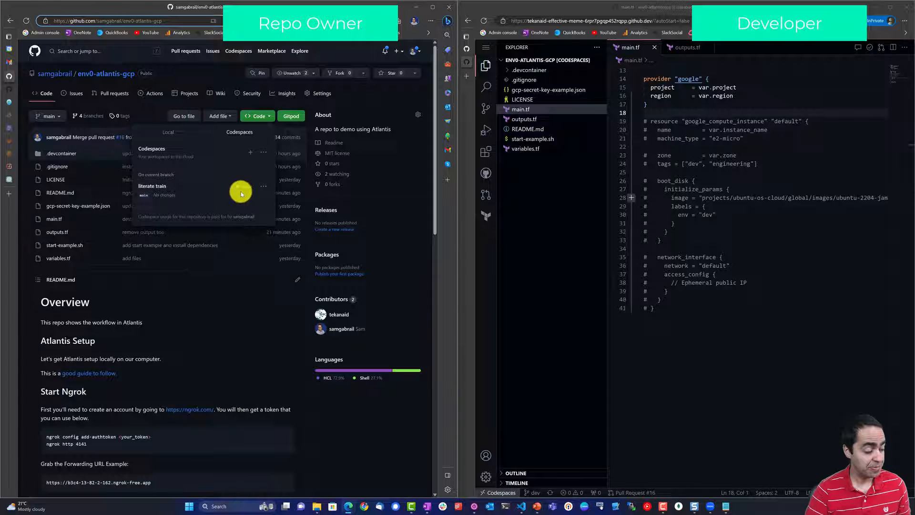
mouse_move(252, 193)
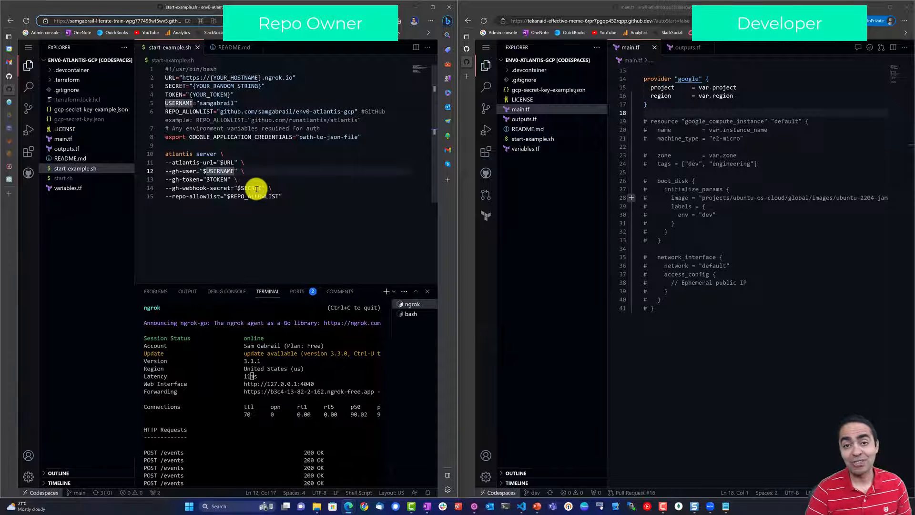
mouse_move(101, 179)
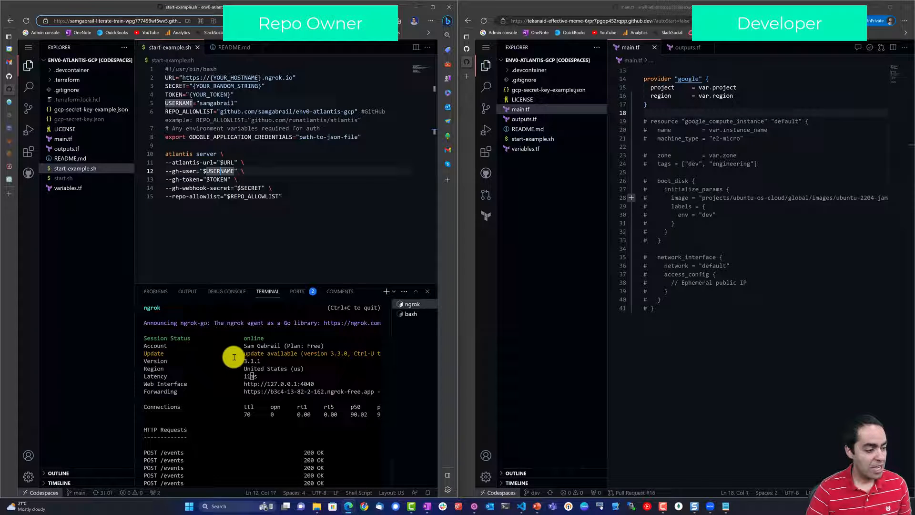
mouse_move(199, 366)
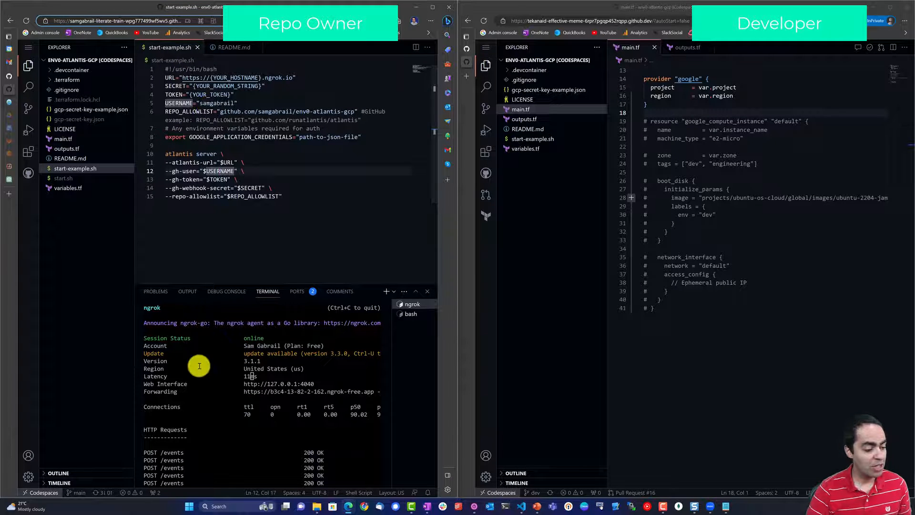
Step: Open the owner's codespace and show the Atlantis server log with pull 16's apply
left_click(232, 47)
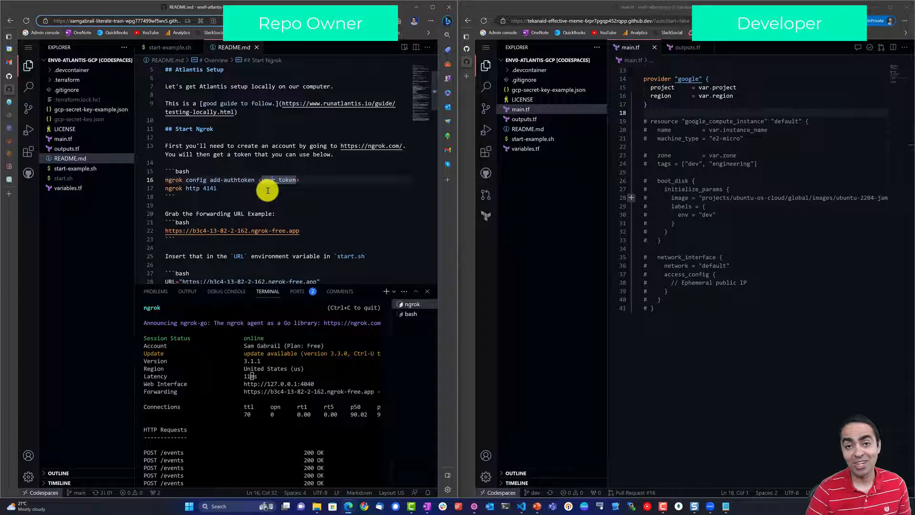
mouse_move(312, 203)
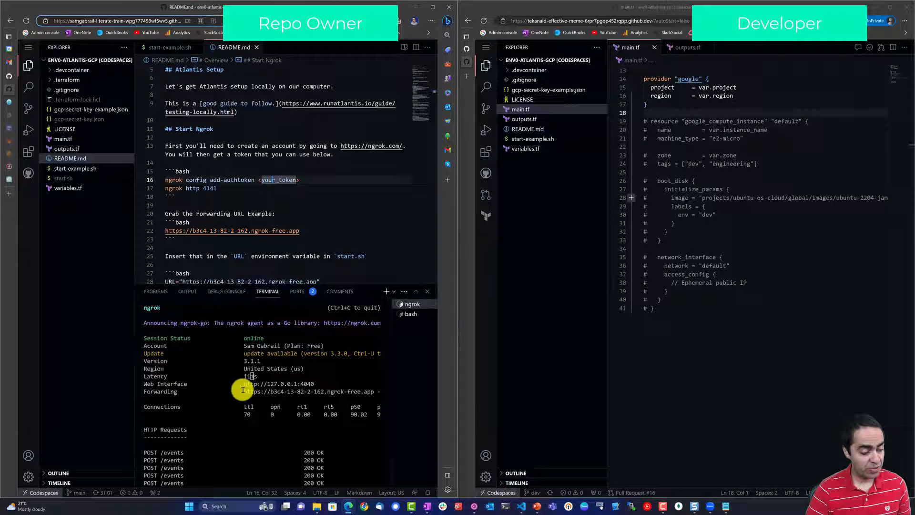
mouse_move(315, 384)
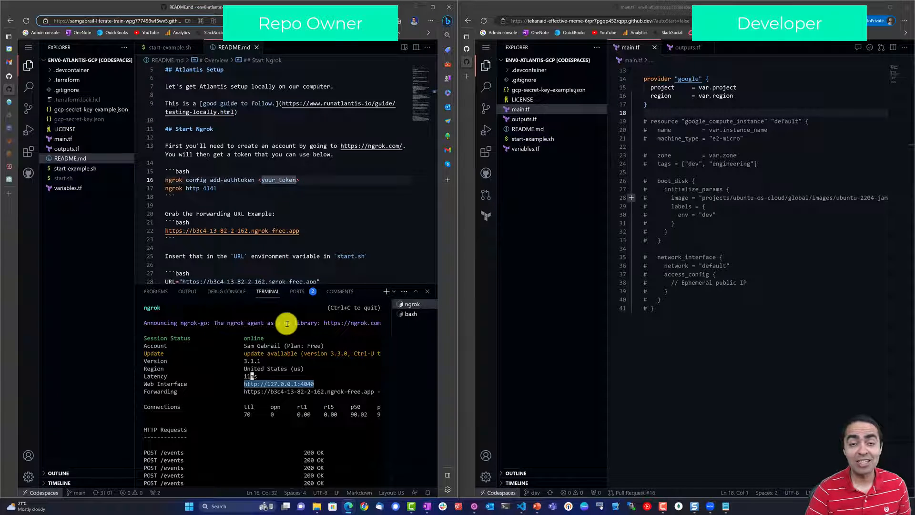
mouse_move(242, 280)
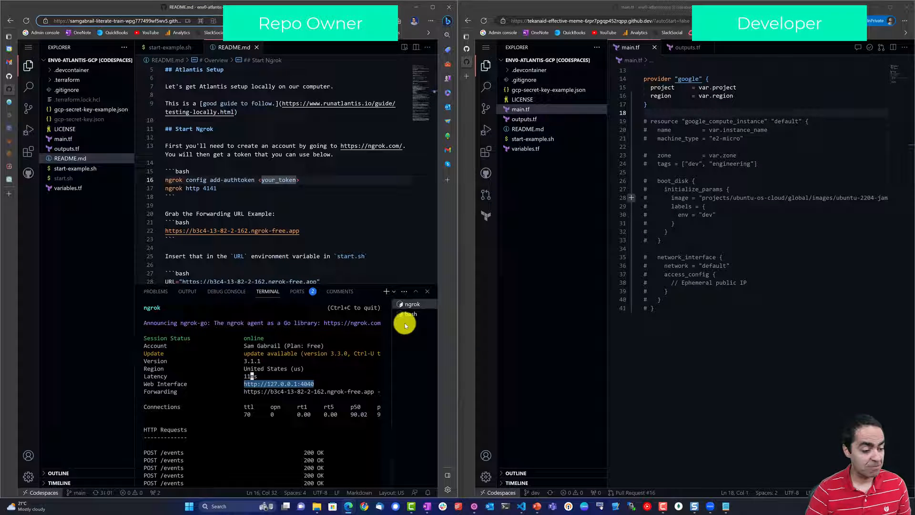
left_click(410, 314)
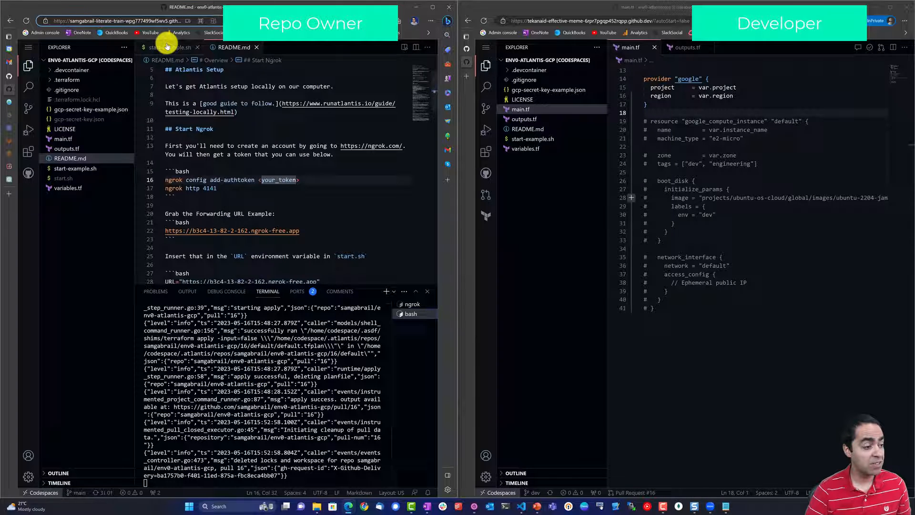
Step: Highlight the atlantis server command block in start-example.sh, then clear the selection
left_click(166, 47)
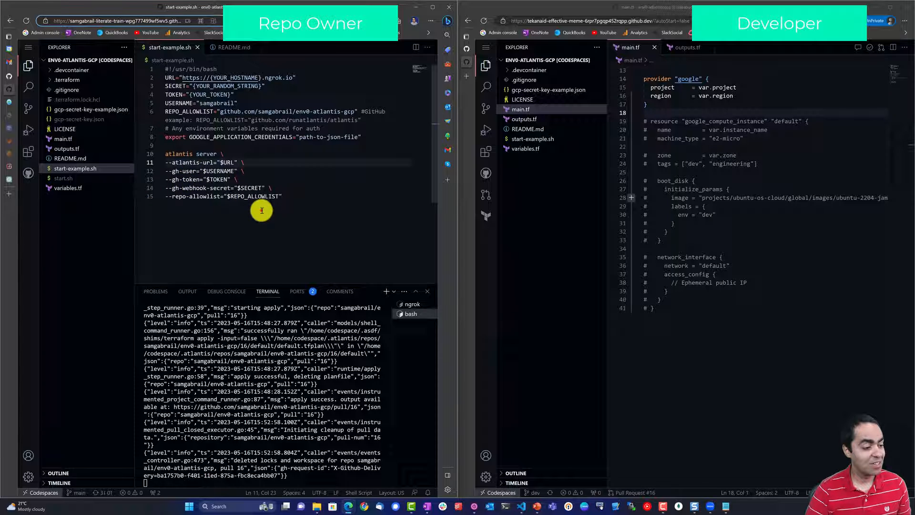
left_click_drag(165, 145, 282, 195)
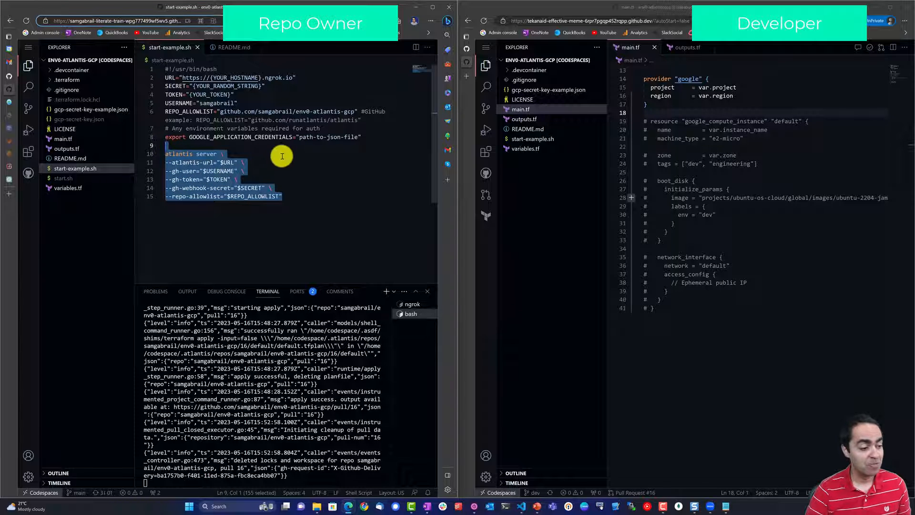
left_click(266, 171)
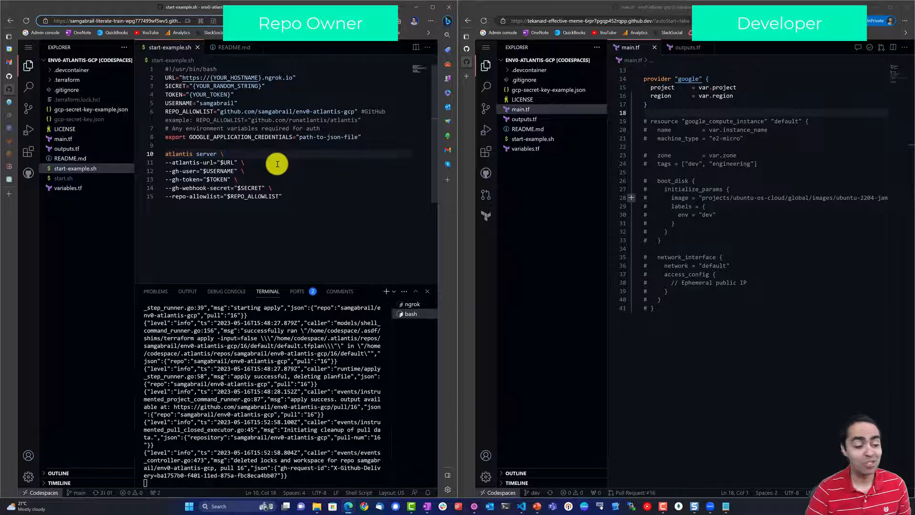
mouse_move(299, 138)
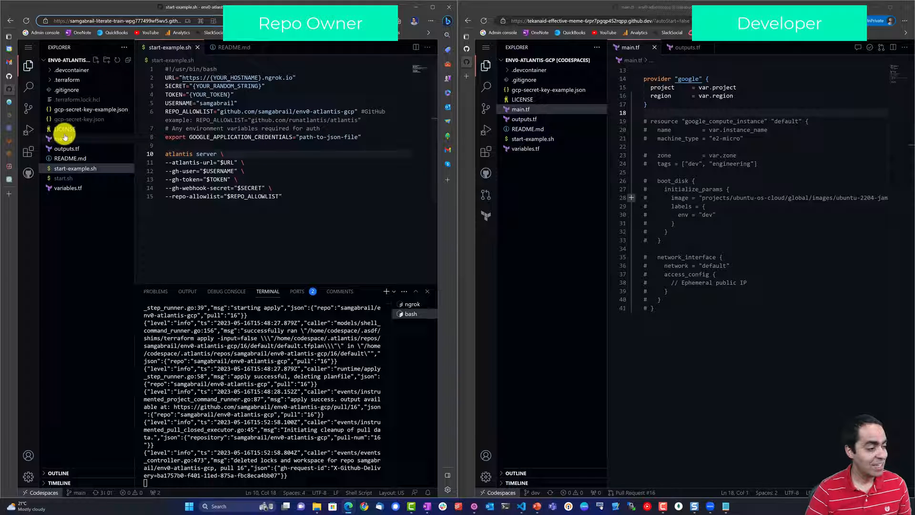
Step: Open gcp-secret-key-example.json, then return to start-example.sh from the Atlantis page
left_click(79, 119)
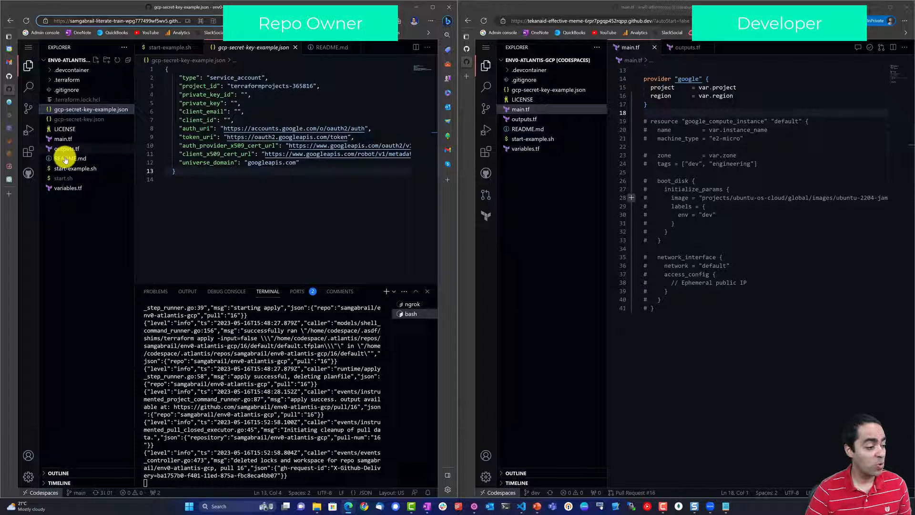
left_click(74, 168)
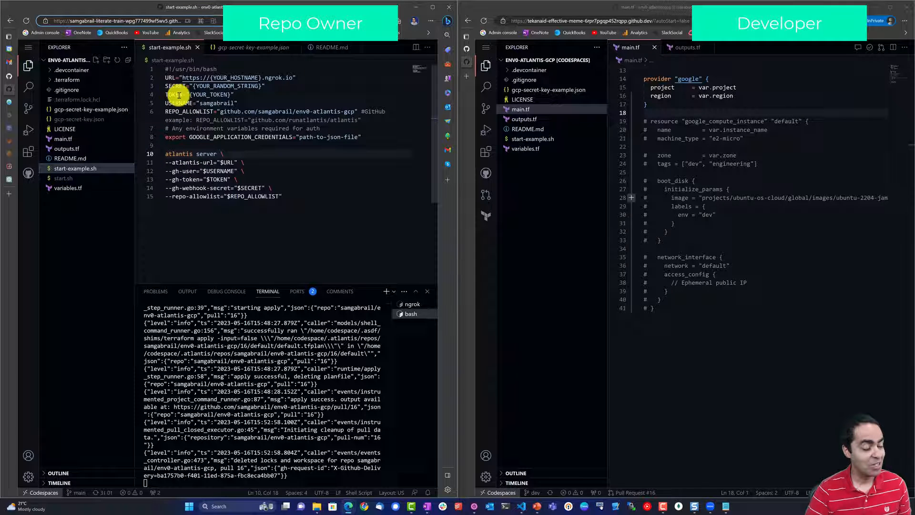
mouse_move(232, 203)
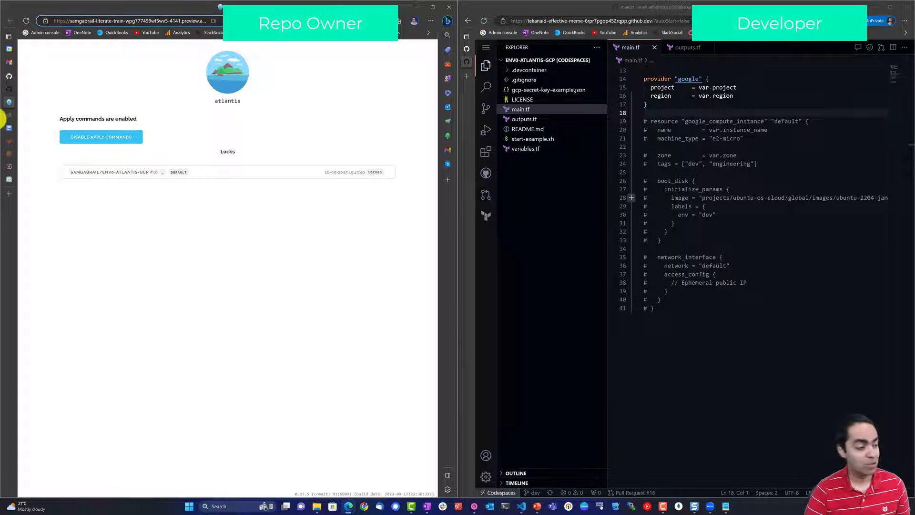
left_click(10, 20)
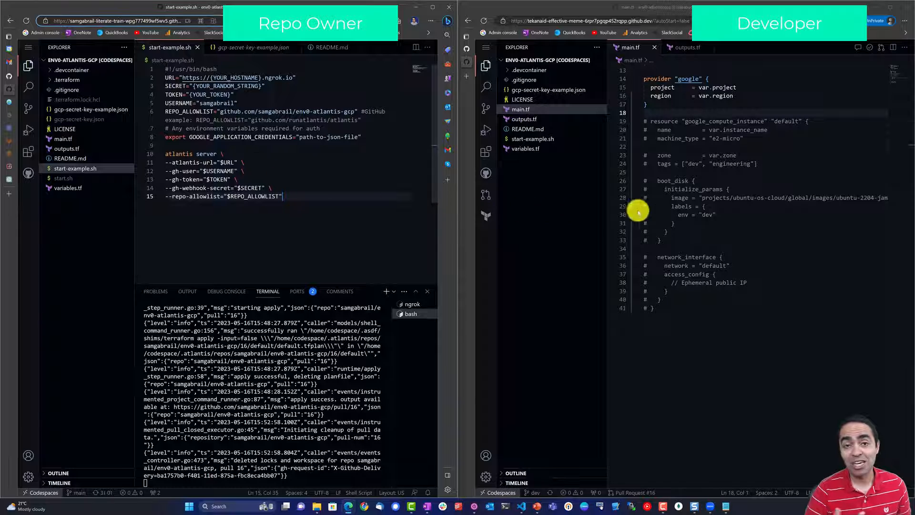
mouse_move(613, 233)
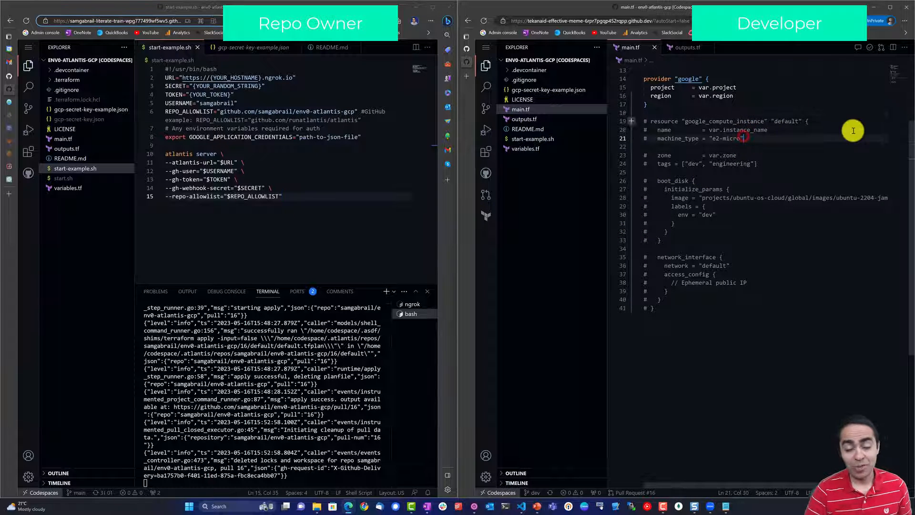
mouse_move(563, 164)
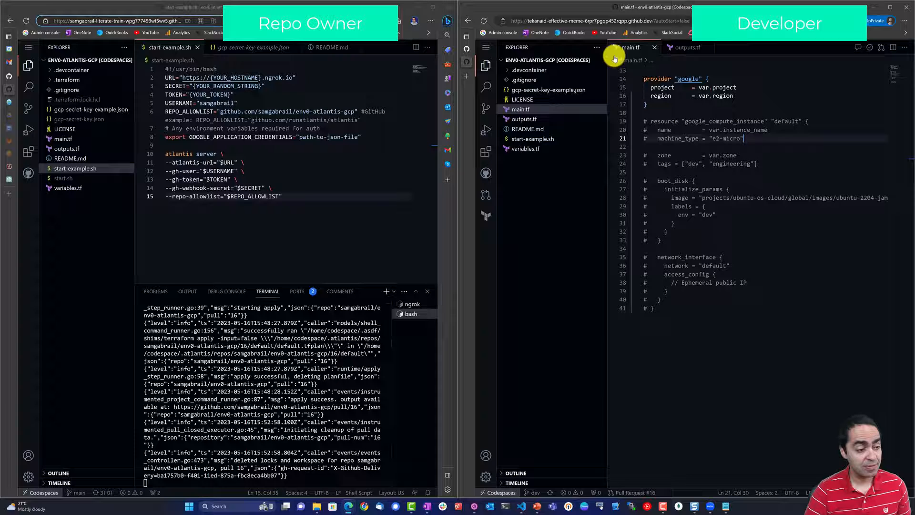
Step: Uncomment the google_compute_instance resource in main.tf and open outputs.tf for instance_id and public_ip
scroll("up", 3)
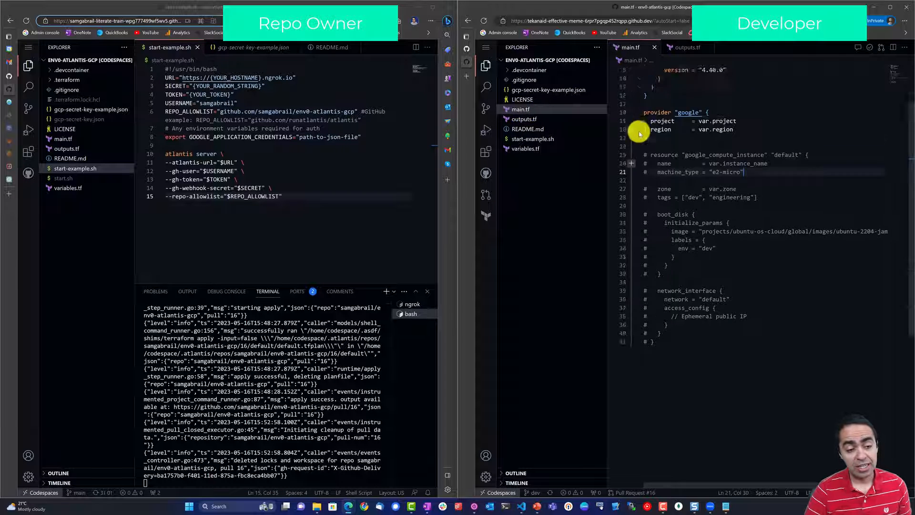
scroll("up", 3)
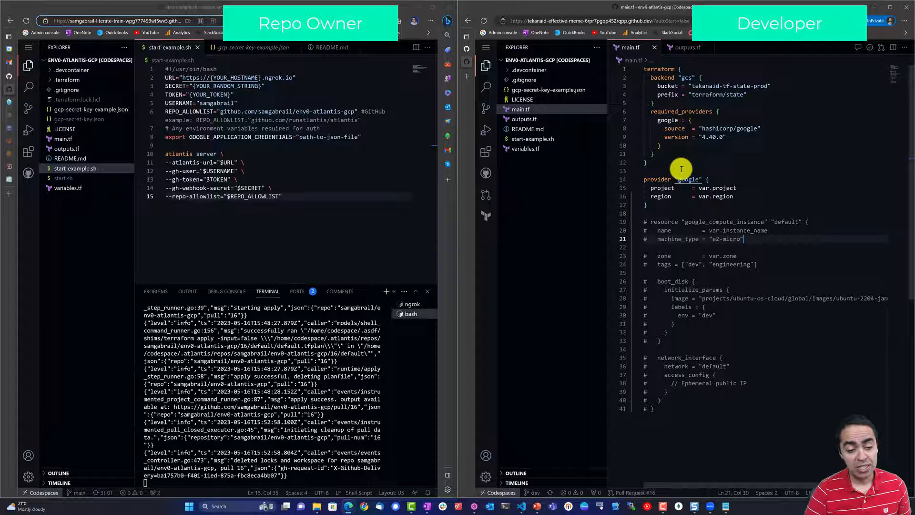
scroll("up", 3)
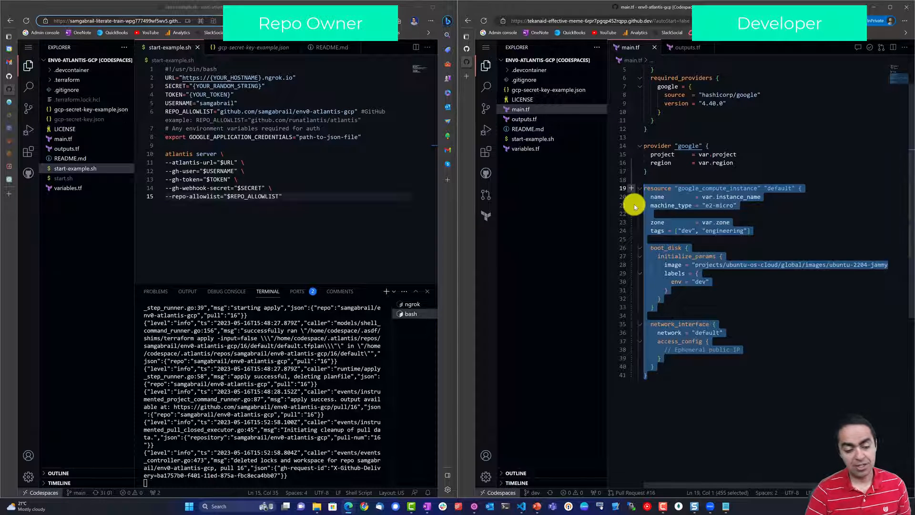
double_click(707, 188)
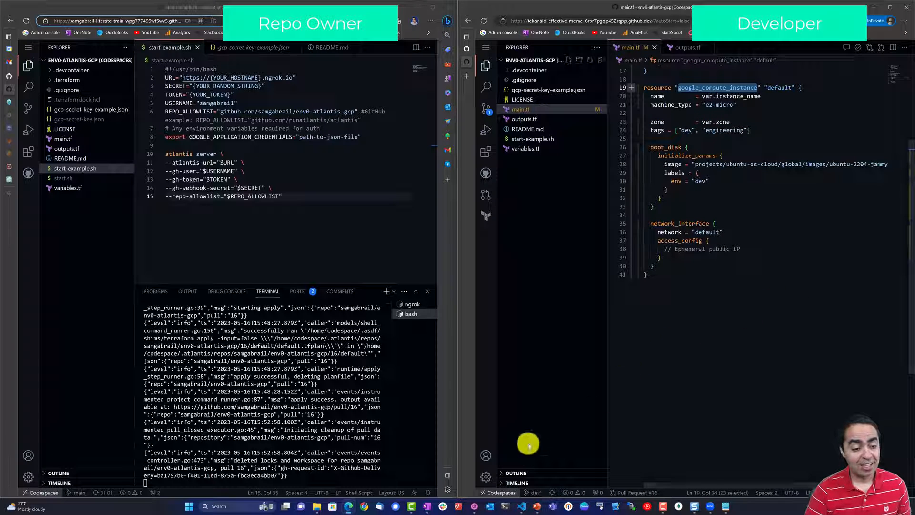
mouse_move(525, 118)
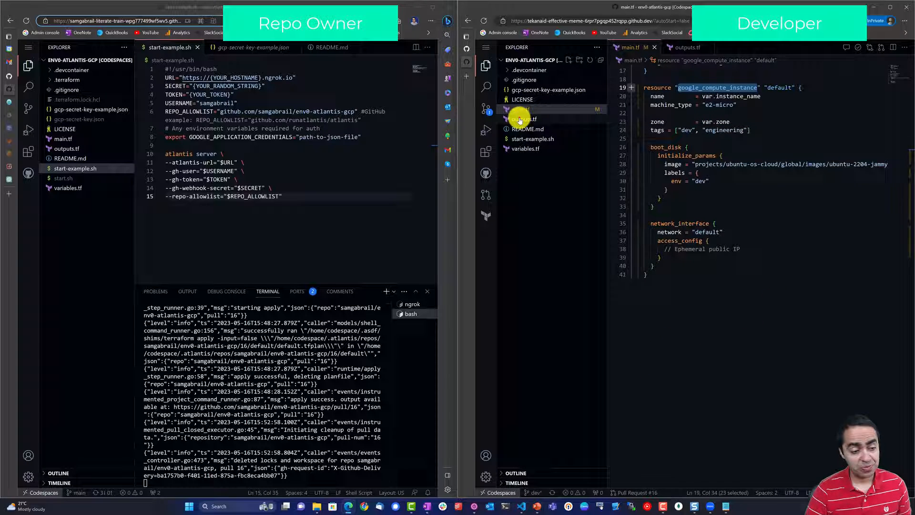
left_click(524, 119)
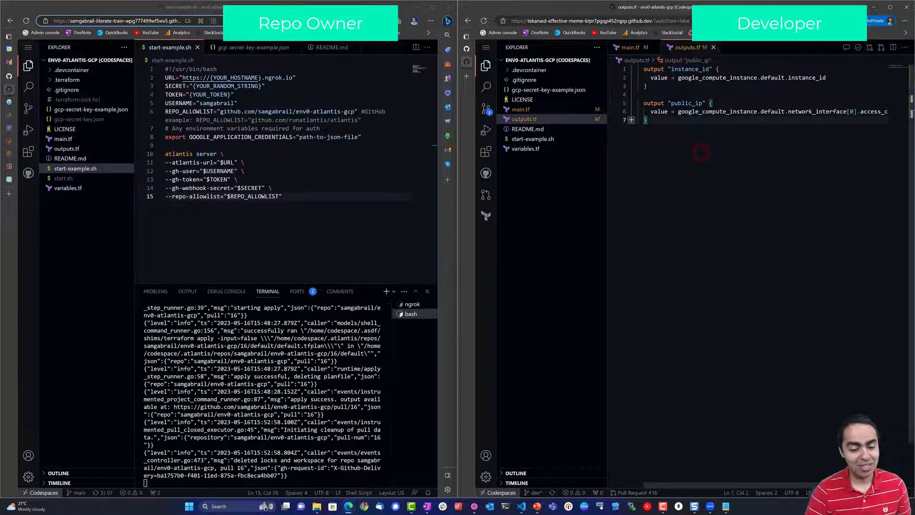
mouse_move(722, 328)
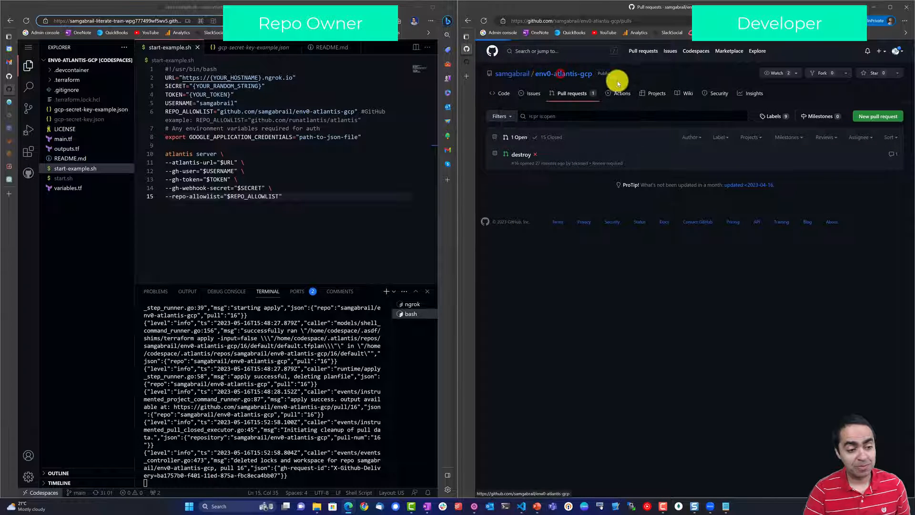
Step: Commit the main.tf and outputs.tf changes as 'launch my GCP instance' and sync them
left_click(500, 93)
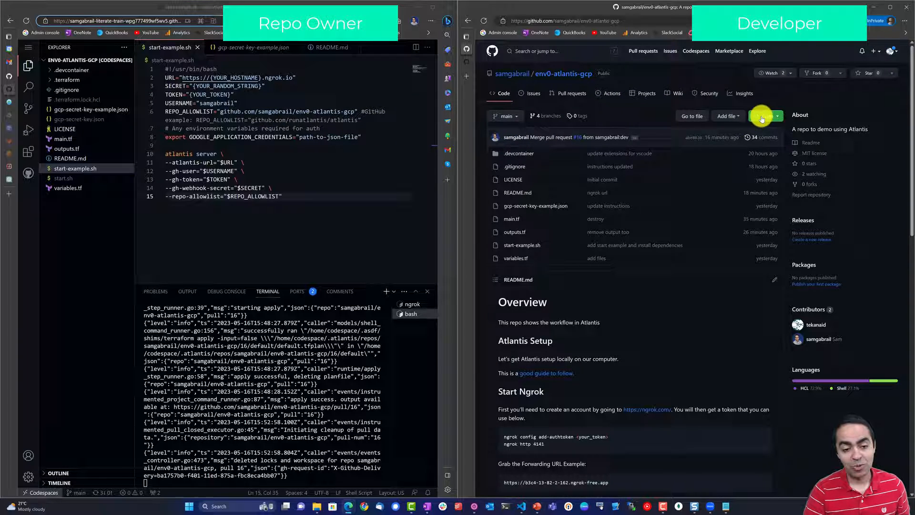
left_click(762, 115)
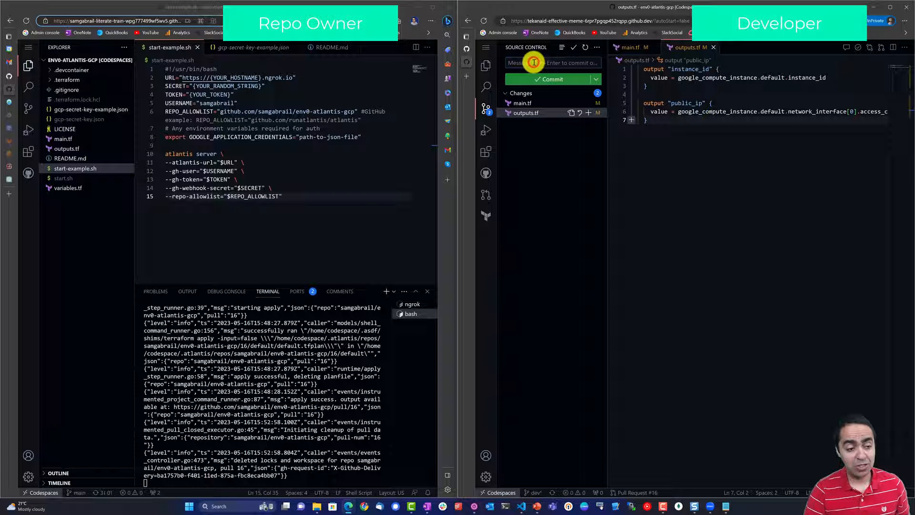
type("launch my GCP instance")
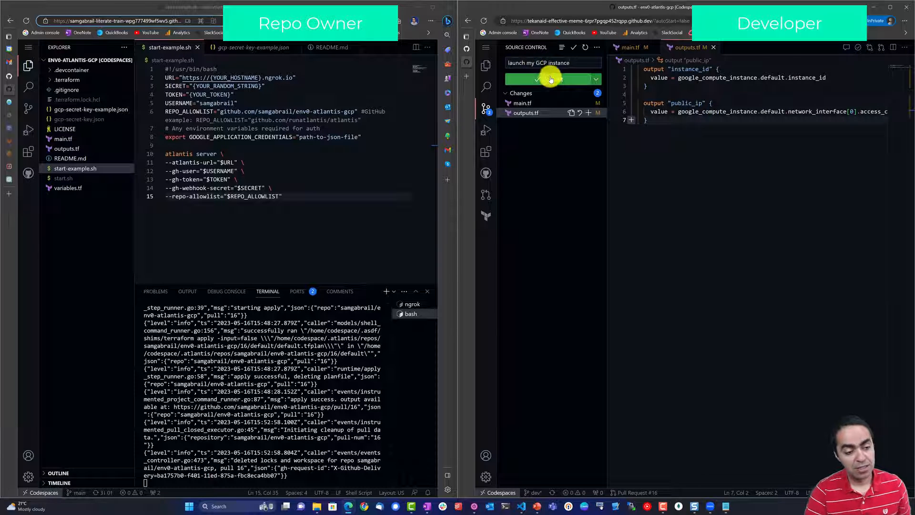
left_click(548, 80)
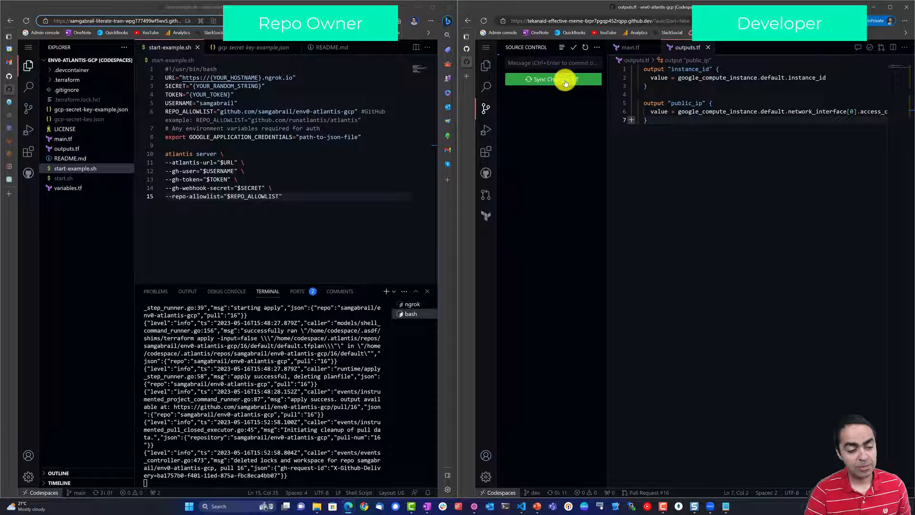
left_click(553, 78)
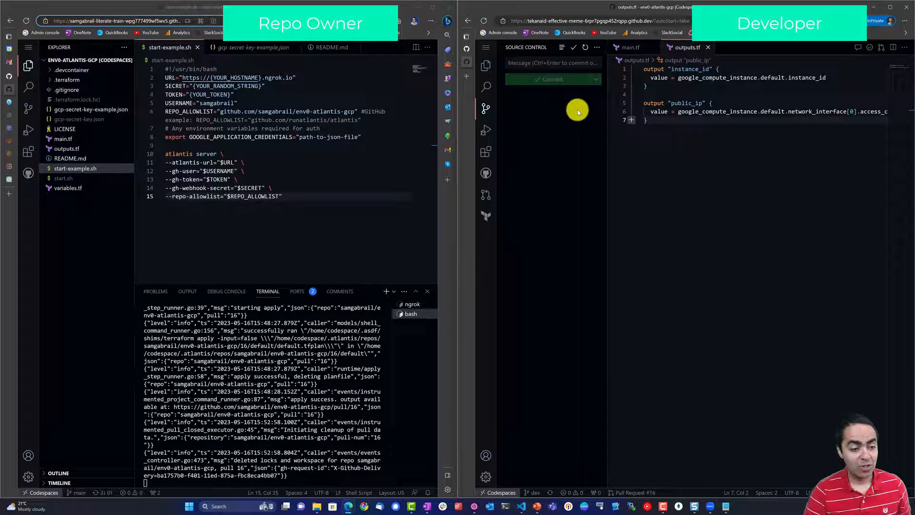
mouse_move(486, 172)
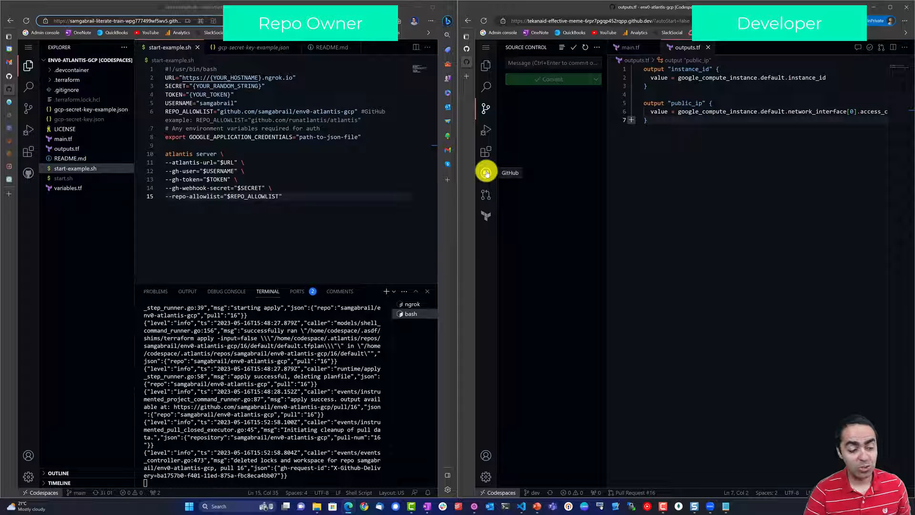
Step: Create a pull request from branch dev into main
left_click(486, 172)
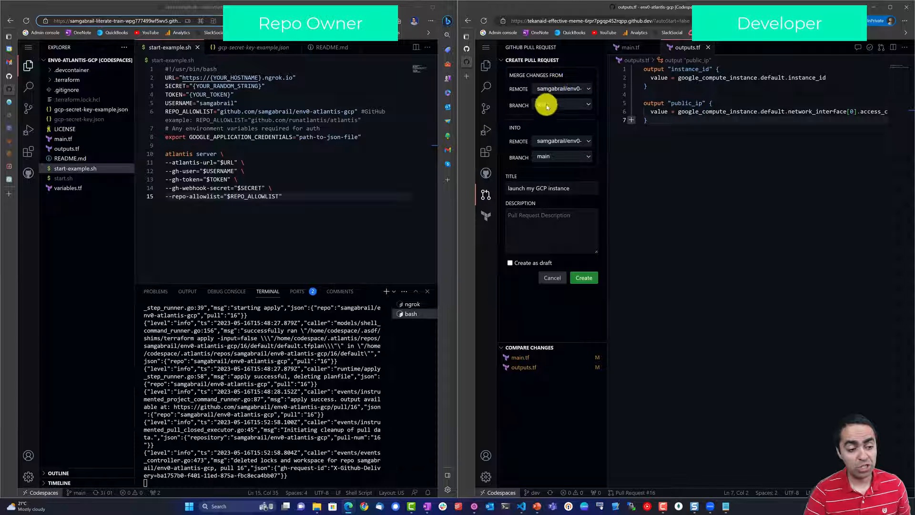
left_click(562, 104)
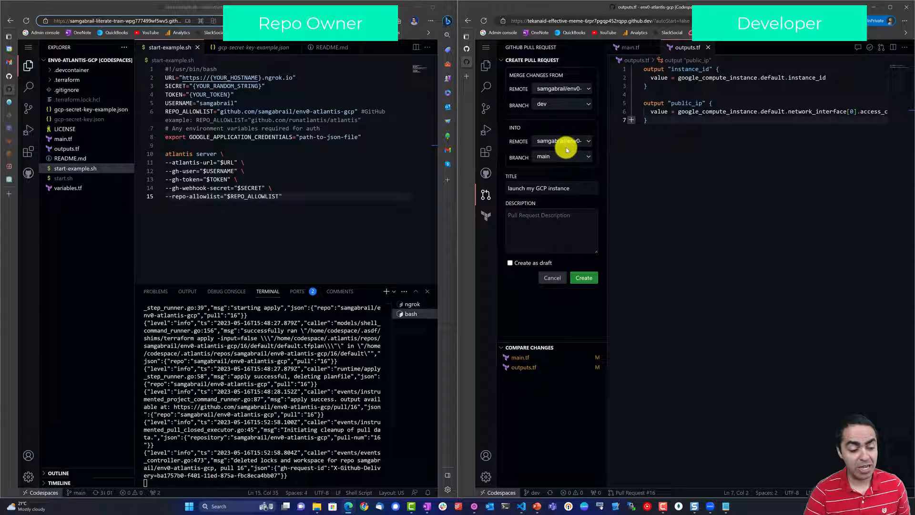
left_click(583, 277)
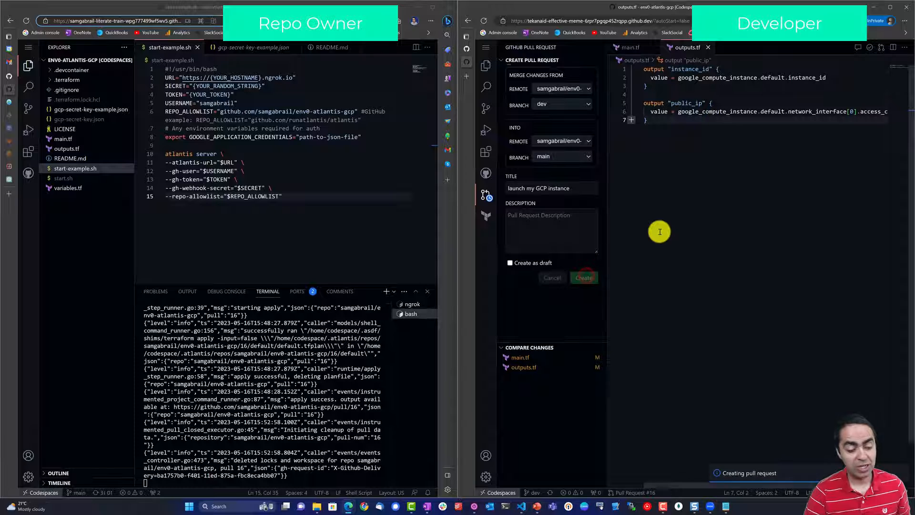
Step: Check out pull request #17 and view Atlantis' plan comment: 1 to add, 0 to change
left_click(583, 278)
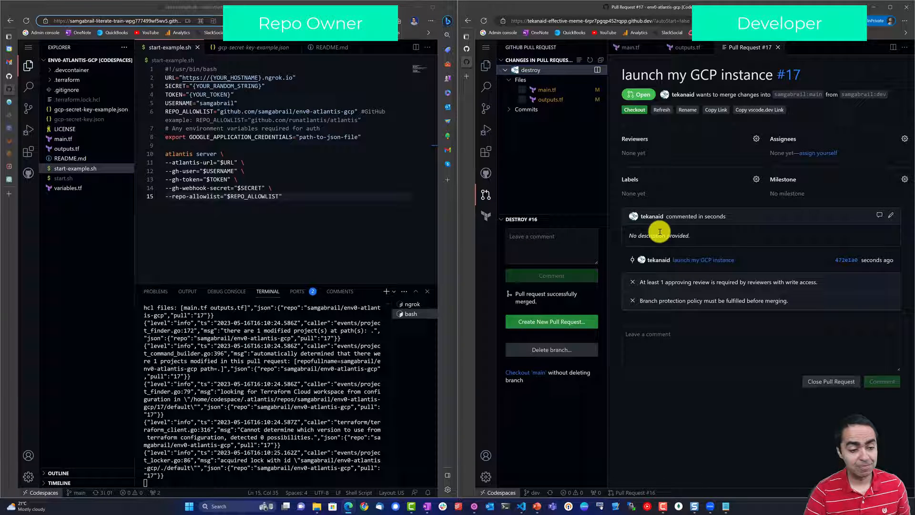
left_click(634, 109)
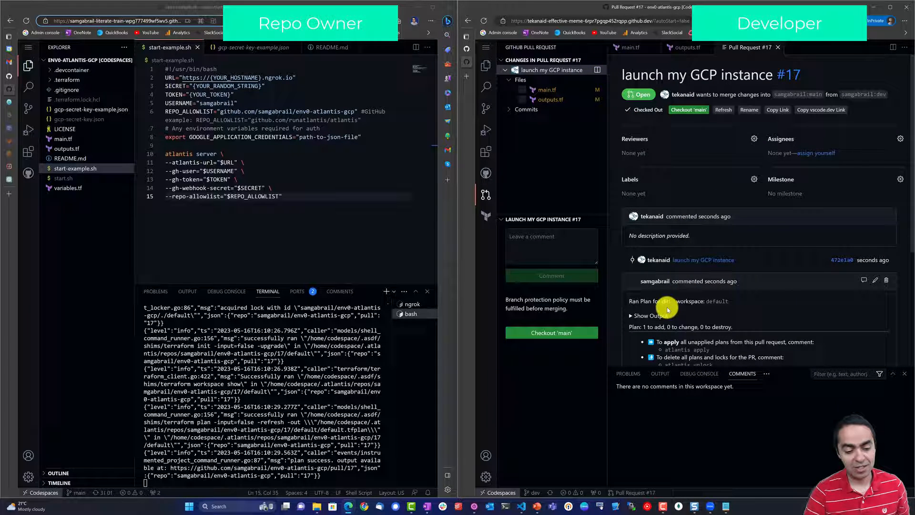
Step: Expand Atlantis' plan output and scroll through the google_compute_instance creation and outputs
scroll("down", 3)
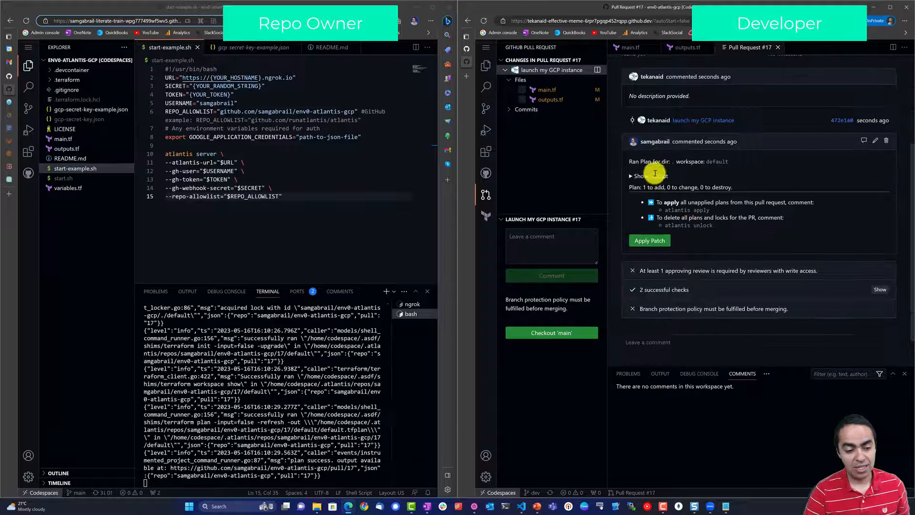
left_click(641, 175)
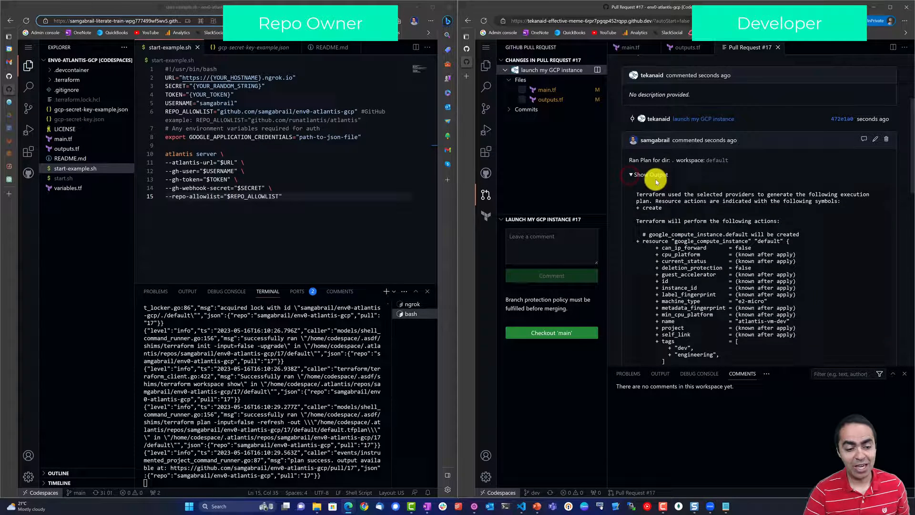
scroll("down", 3)
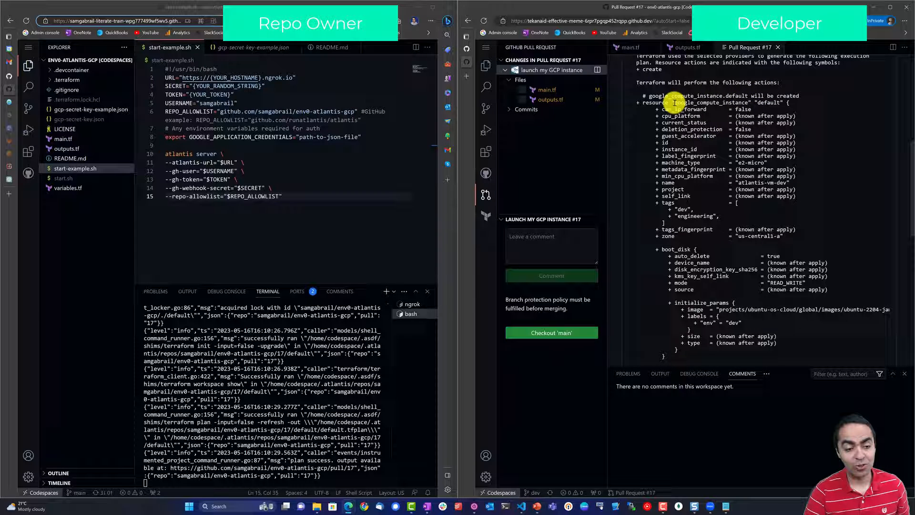
scroll("down", 3)
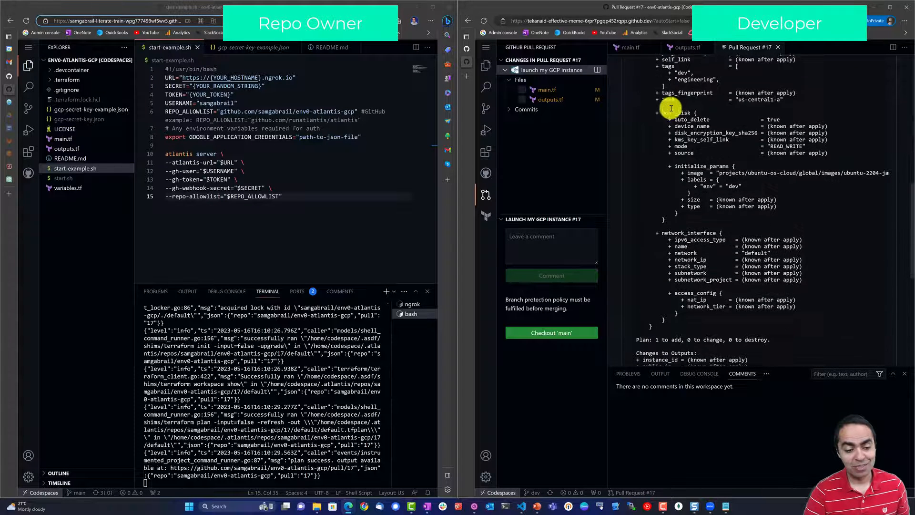
scroll("down", 3)
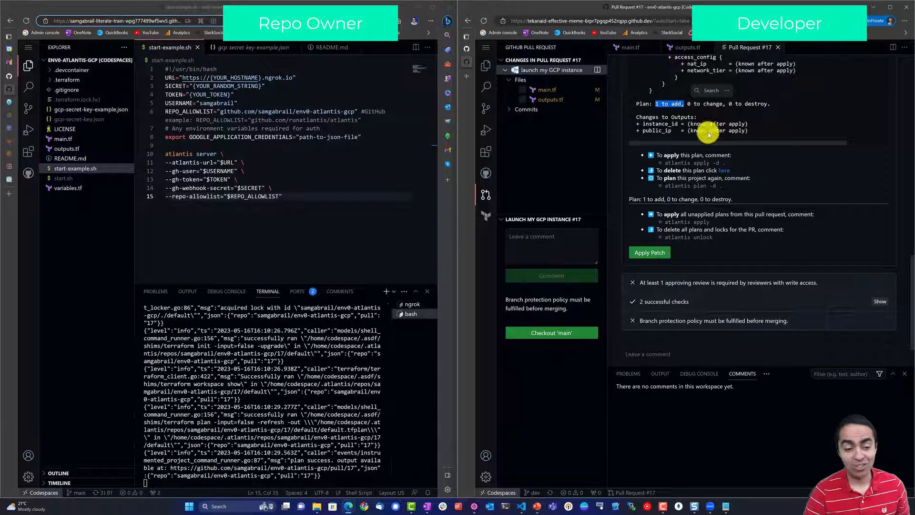
scroll("down", 3)
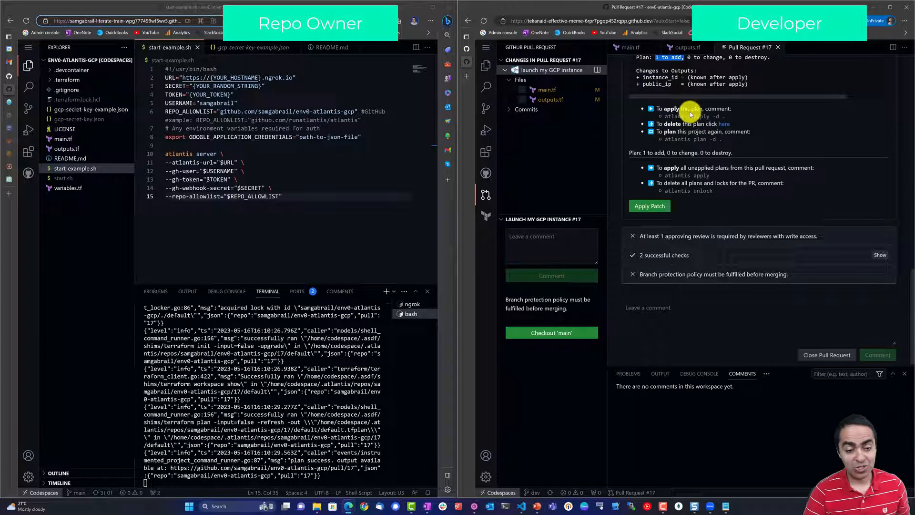
mouse_move(694, 133)
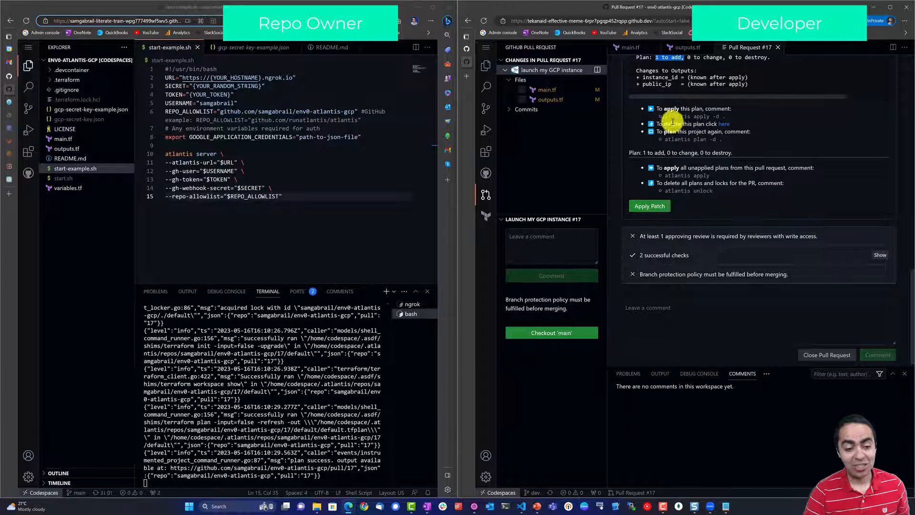
mouse_move(720, 118)
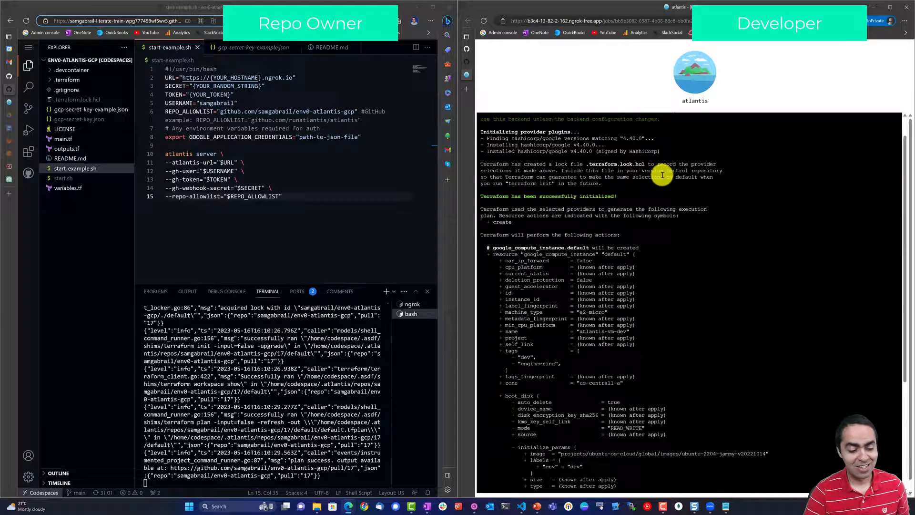
Step: Scroll through the Atlantis job's Terraform initialization and plan log
scroll("up", 3)
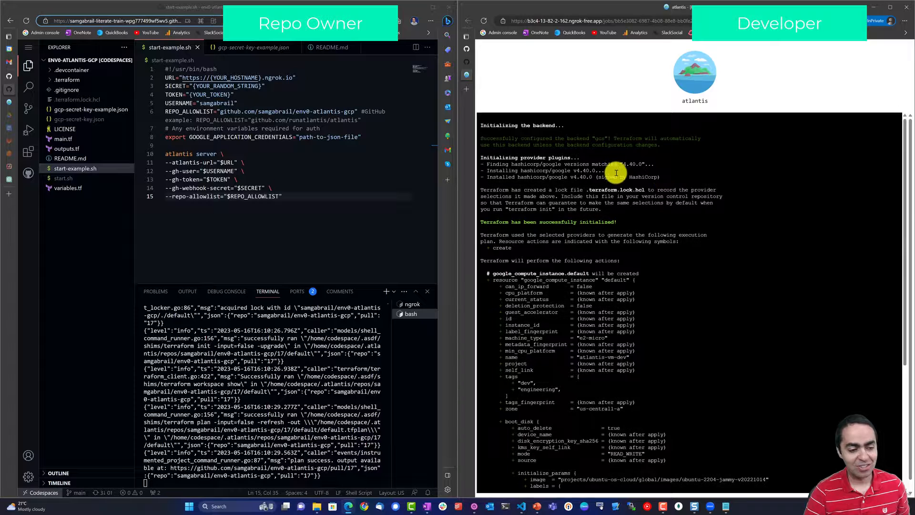
scroll("down", 3)
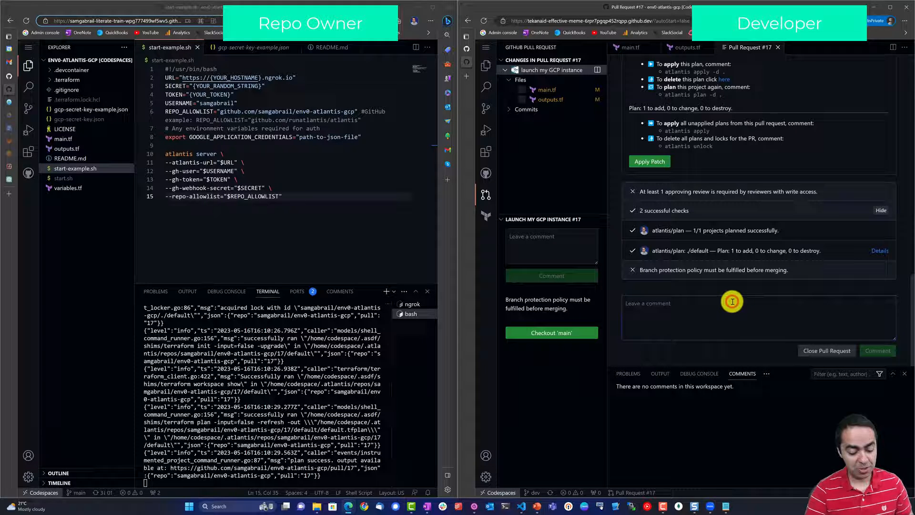
Step: Comment 'atlantis apply' on PR #17 and confirm Apply complete with 1 resource added
type("atlantis apply")
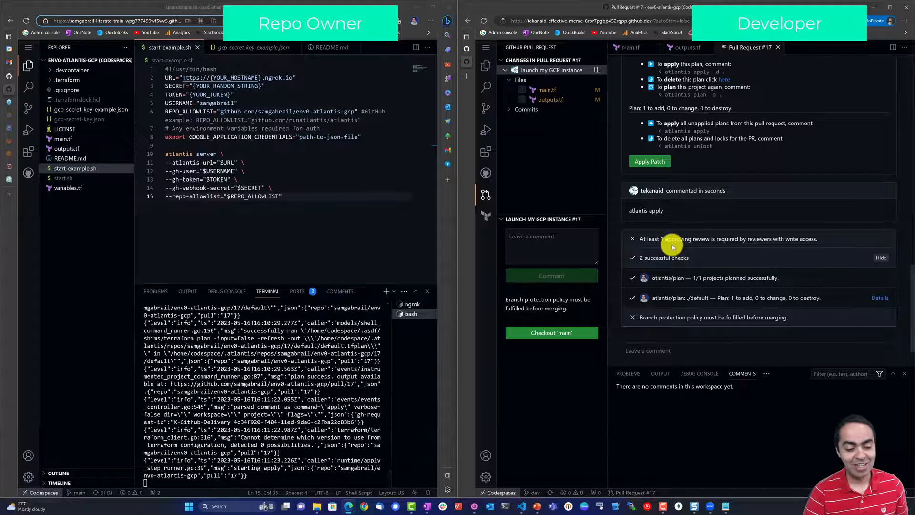
scroll("up", 3)
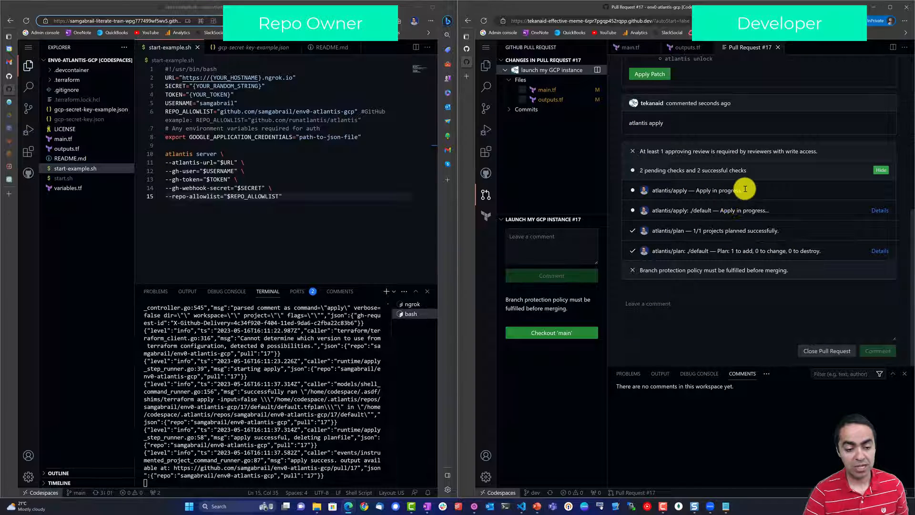
mouse_move(743, 199)
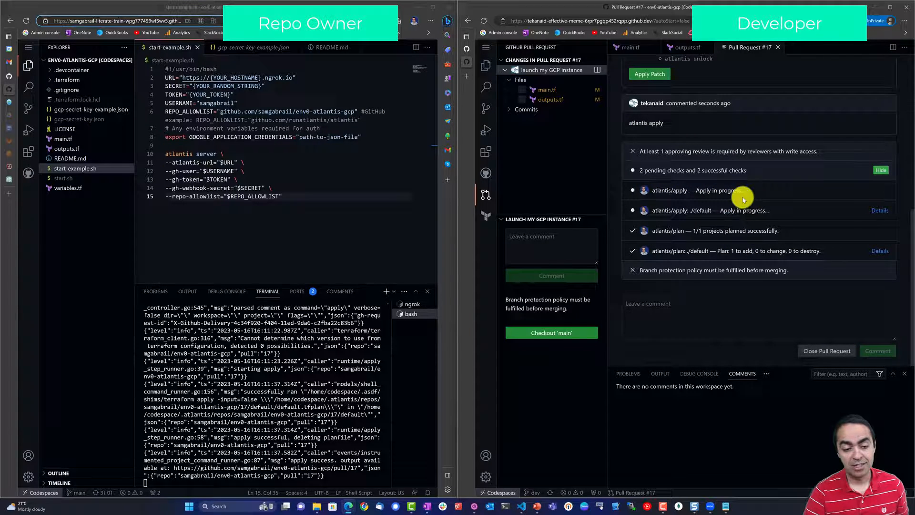
mouse_move(675, 201)
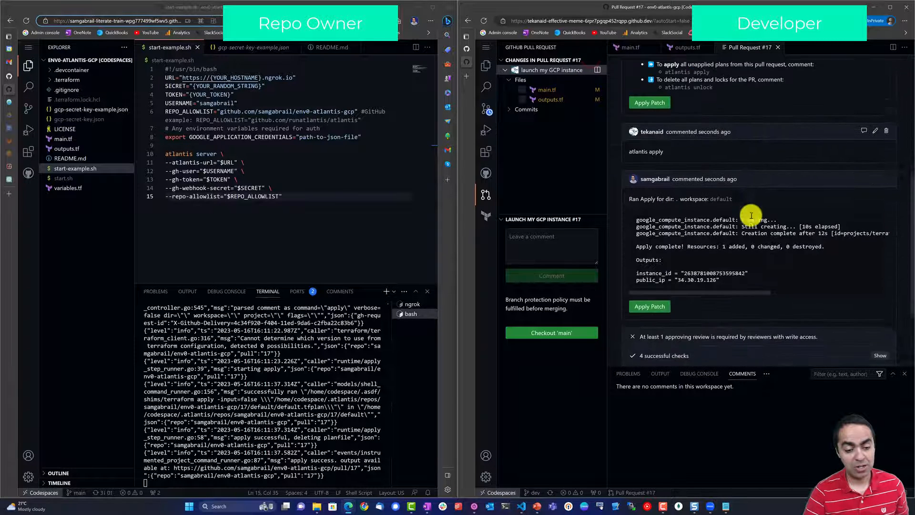
scroll("down", 3)
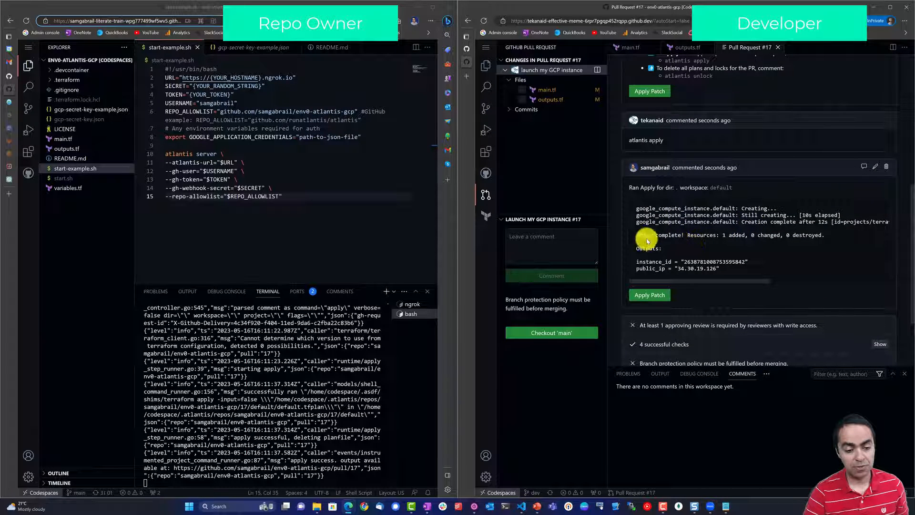
double_click(729, 234)
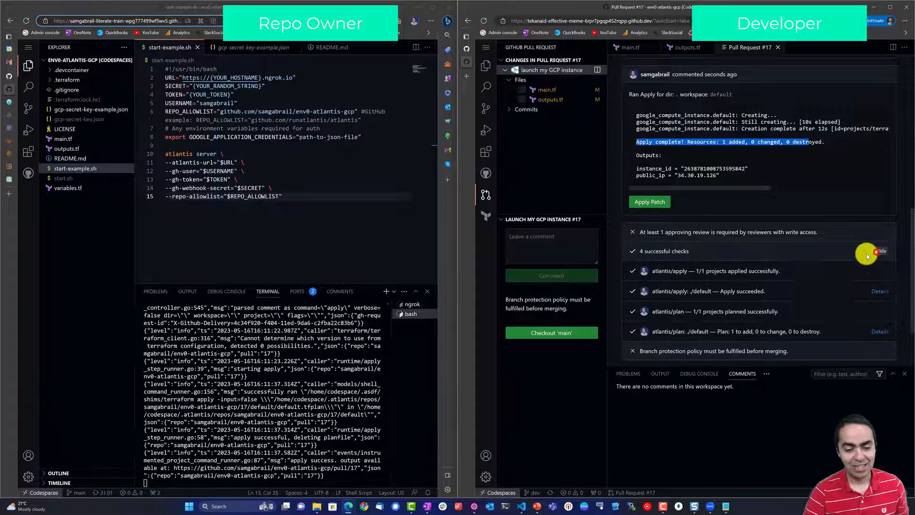
scroll("down", 3)
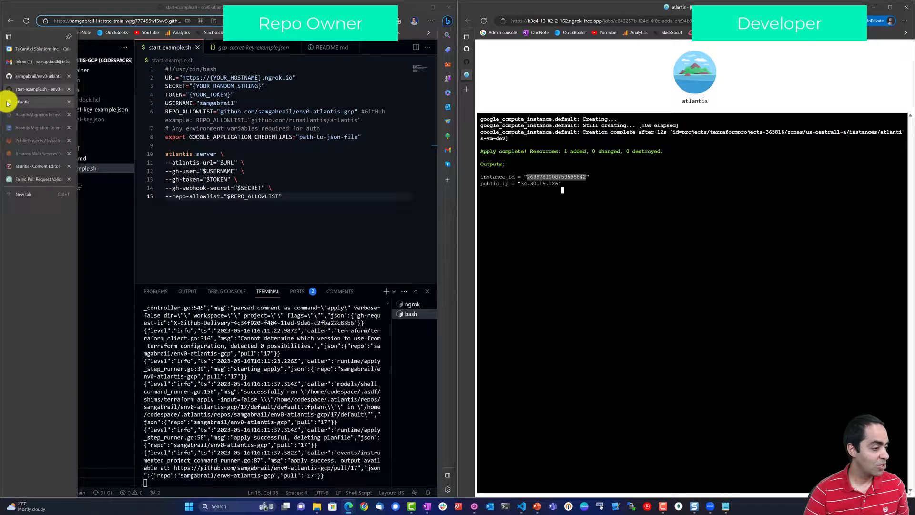
Step: Check that atlantis-vm-dev is running with external IP 34.30.19.126 in Compute Engine
left_click(8, 102)
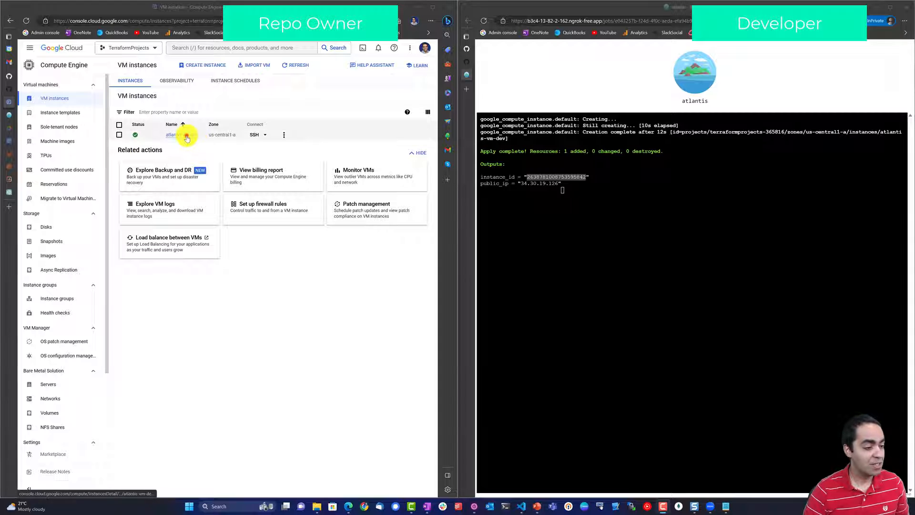
left_click(171, 135)
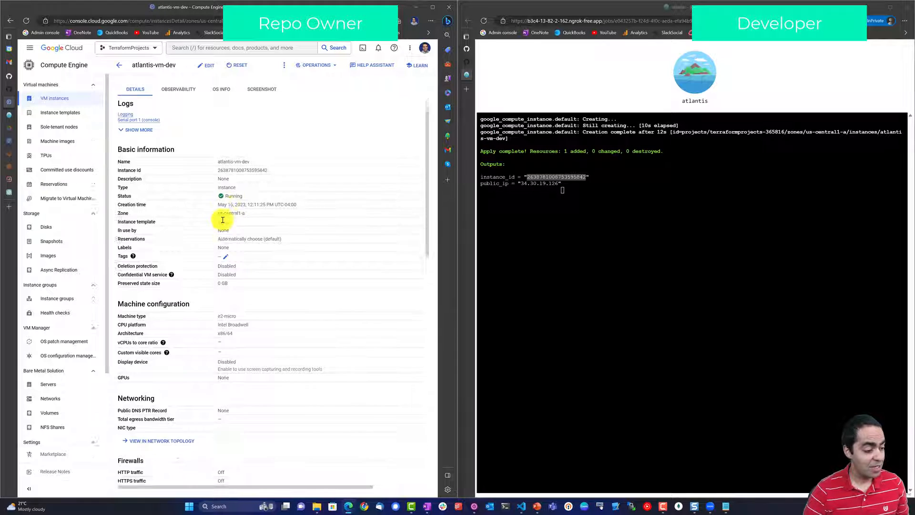
scroll("down", 3)
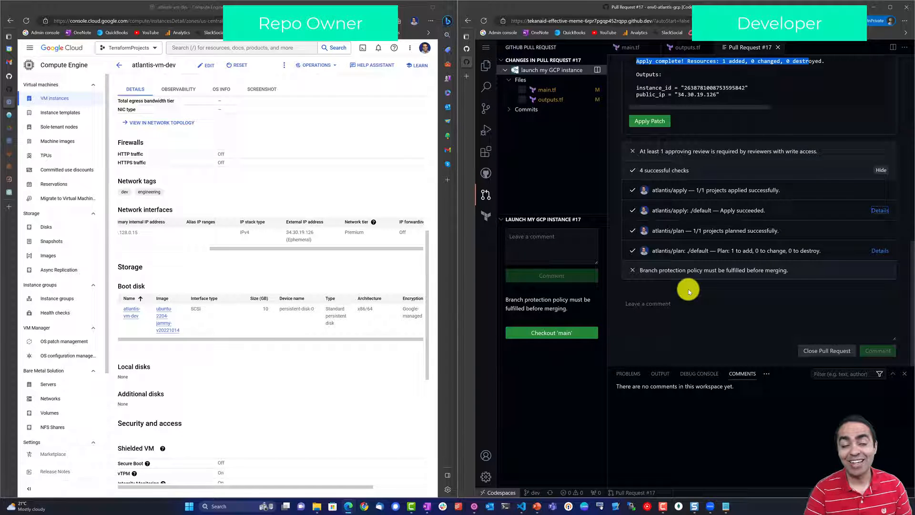
scroll("up", 3)
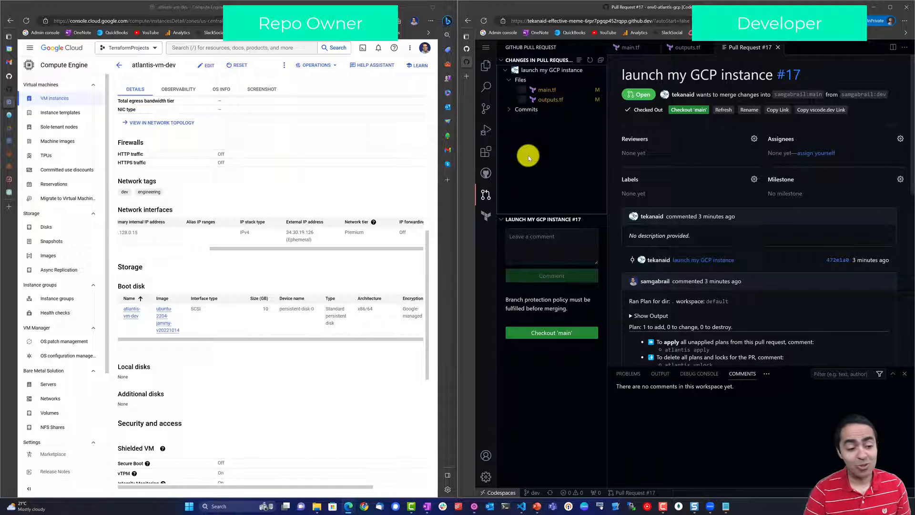
mouse_move(485, 152)
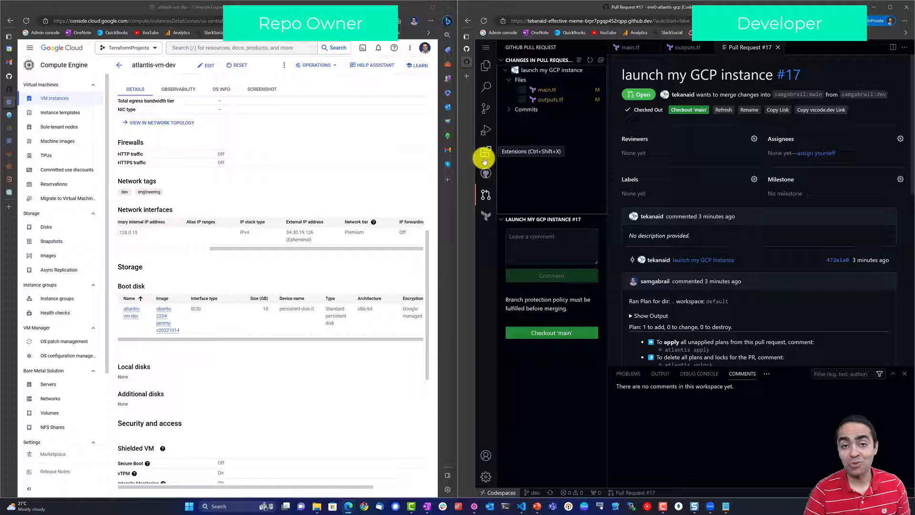
mouse_move(485, 173)
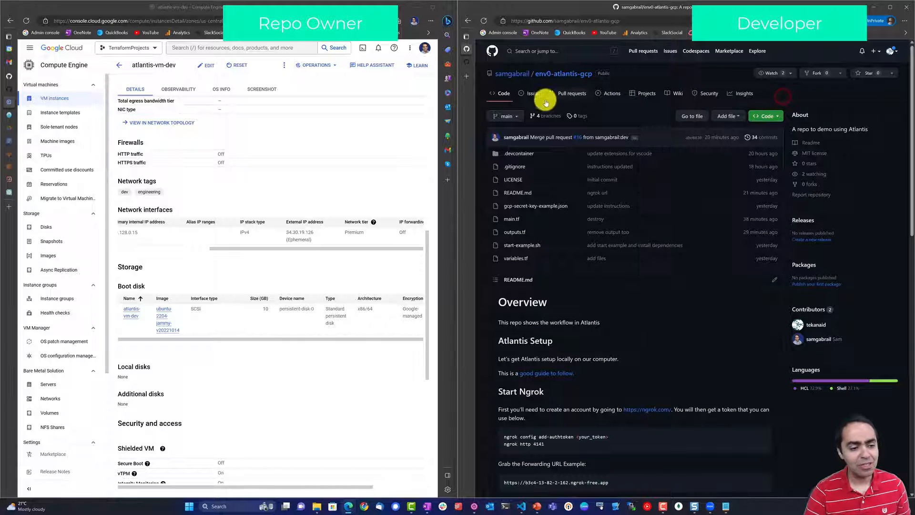
mouse_move(534, 122)
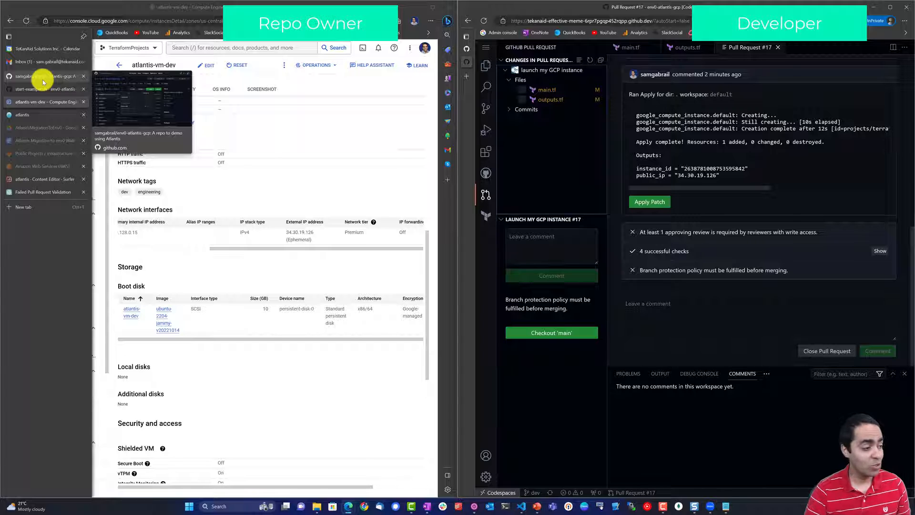
Step: Review the main.tf and outputs.tf diff of the 'launch my GCP instance' pull request
left_click(49, 89)
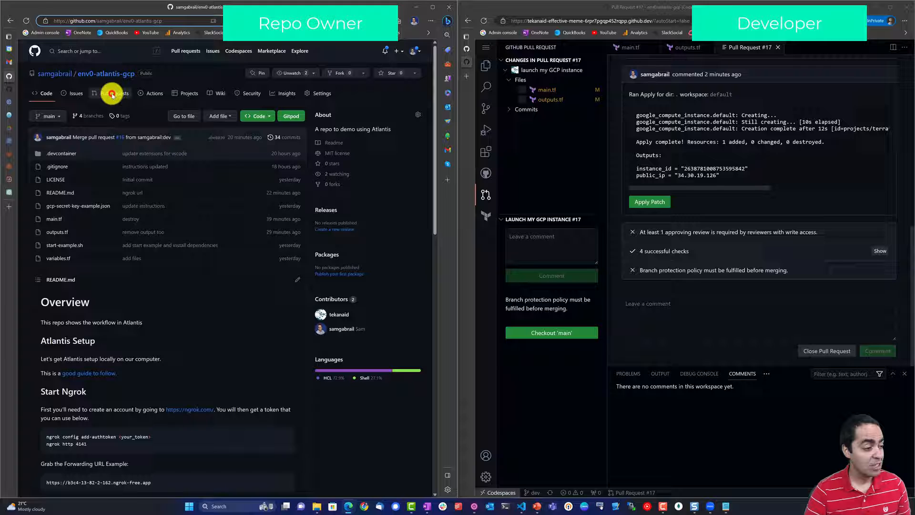
left_click(114, 93)
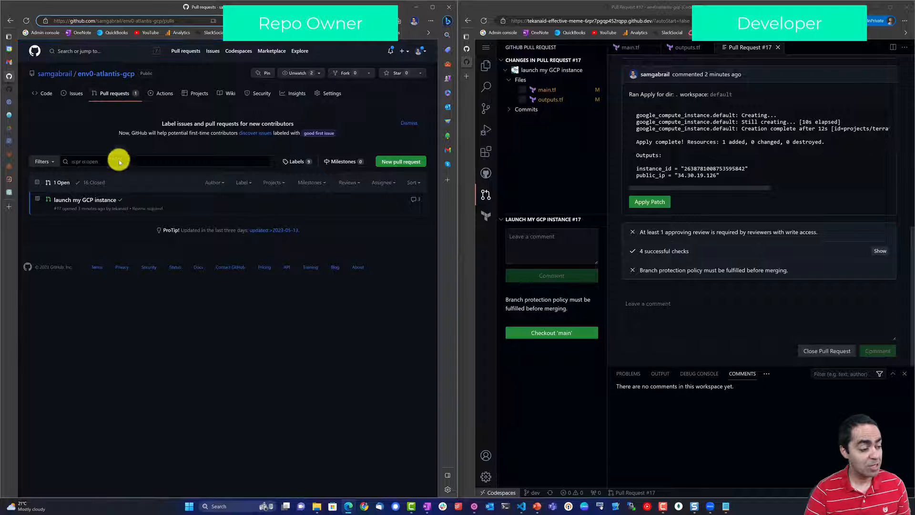
mouse_move(85, 199)
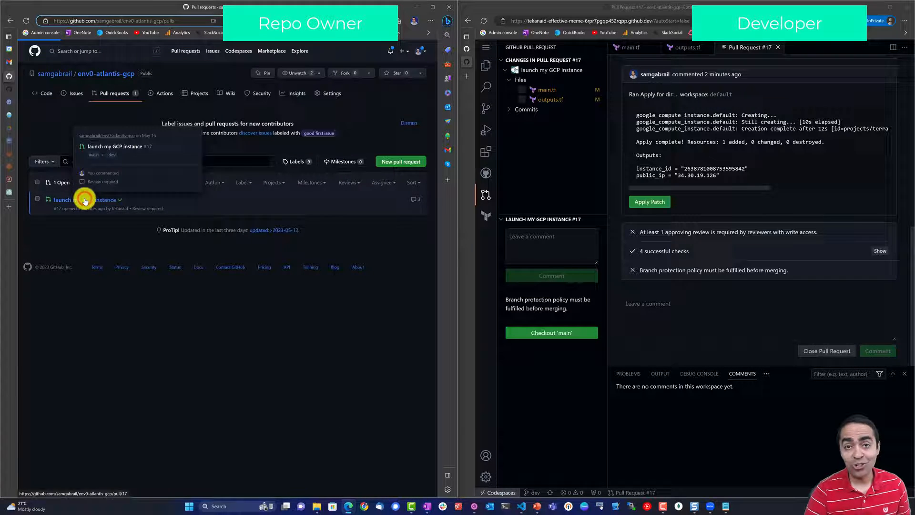
left_click(85, 200)
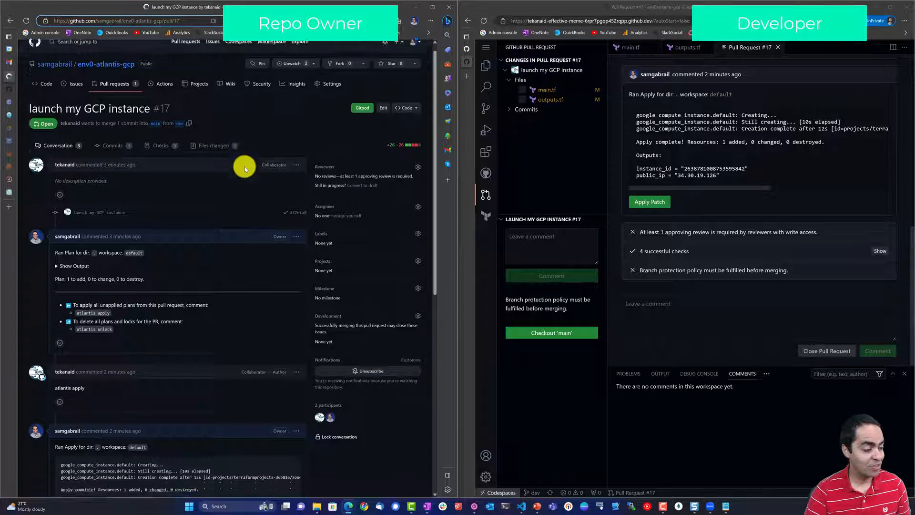
scroll("down", 3)
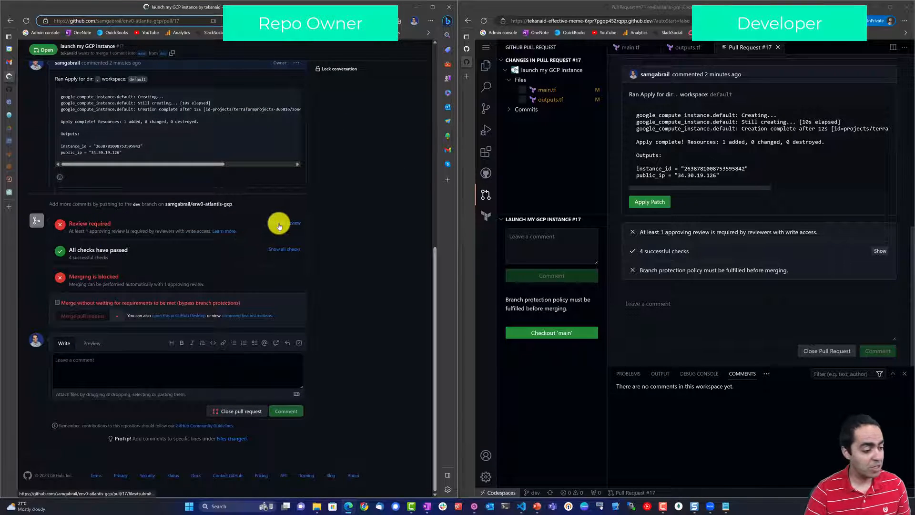
left_click(213, 154)
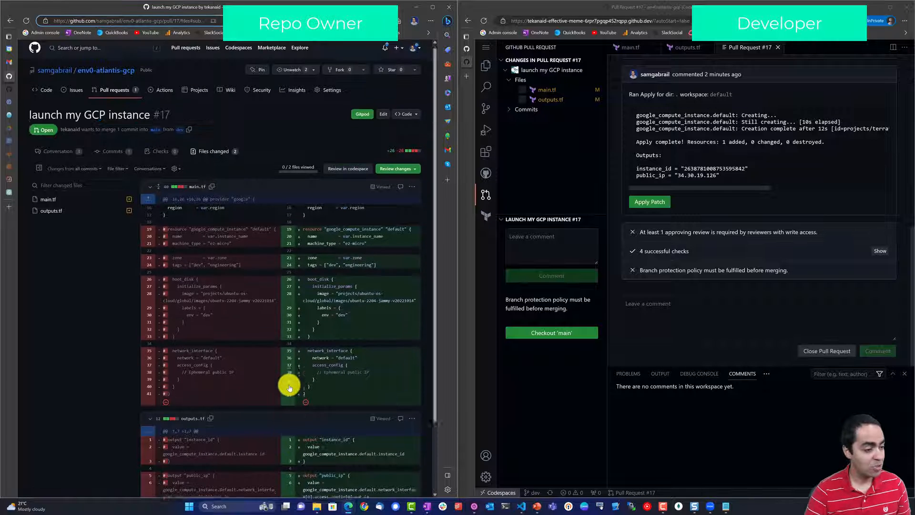
left_click(397, 169)
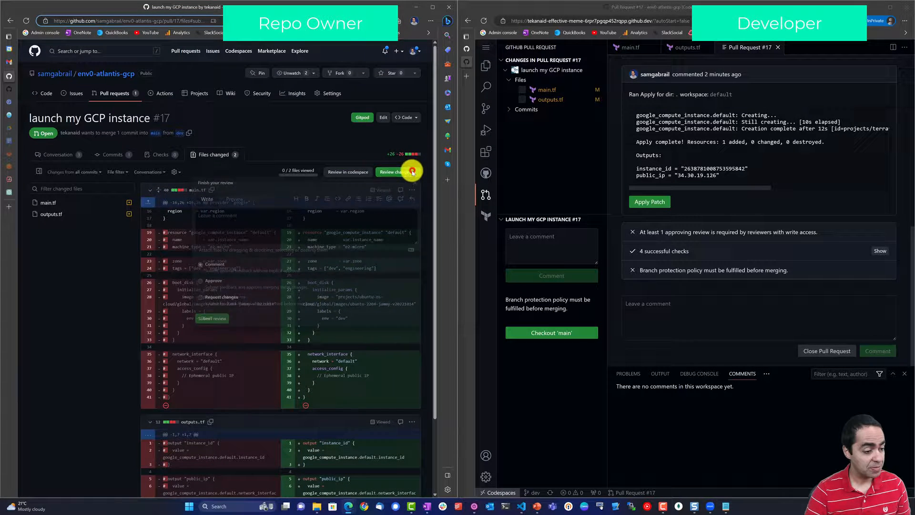
Step: Submit an Approve review on pull request #17 with the comment 'good to go'
left_click(396, 171)
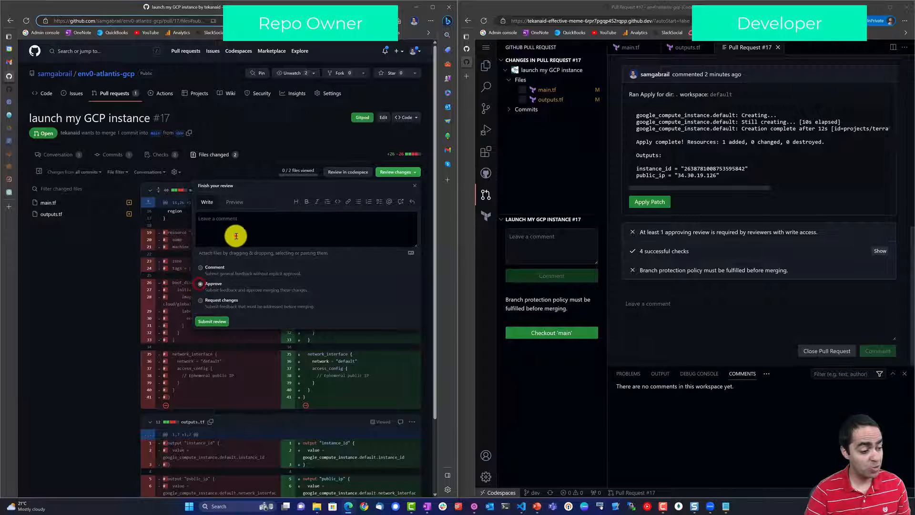
type("good to go")
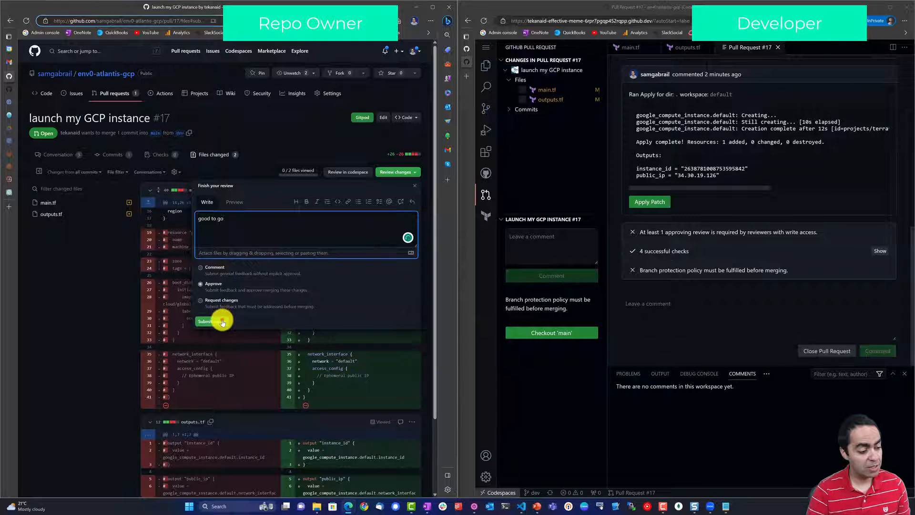
left_click(205, 321)
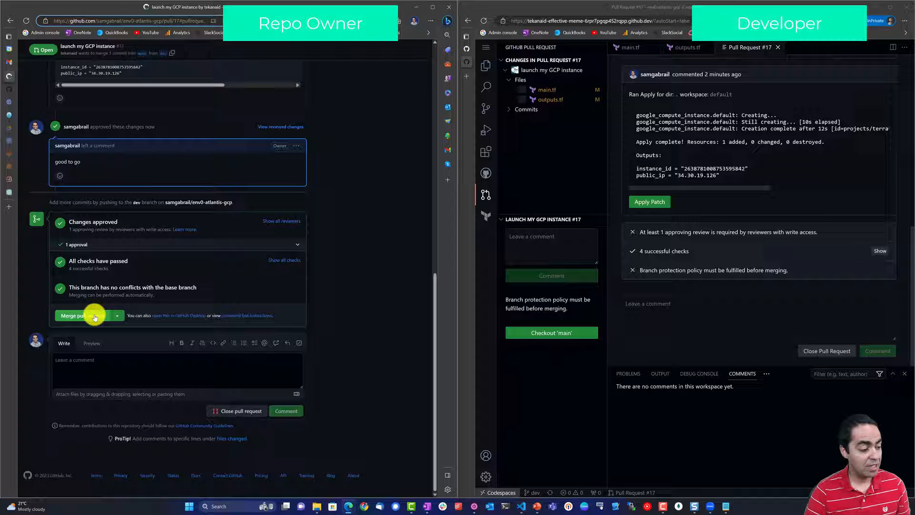
Step: Confirm merging pull request #17 into main and verify no pull requests remain open
left_click(73, 314)
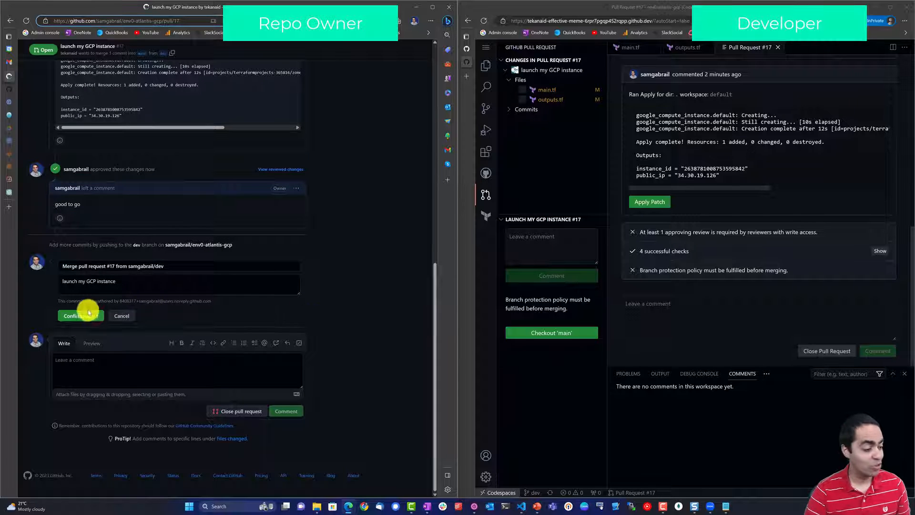
left_click(72, 315)
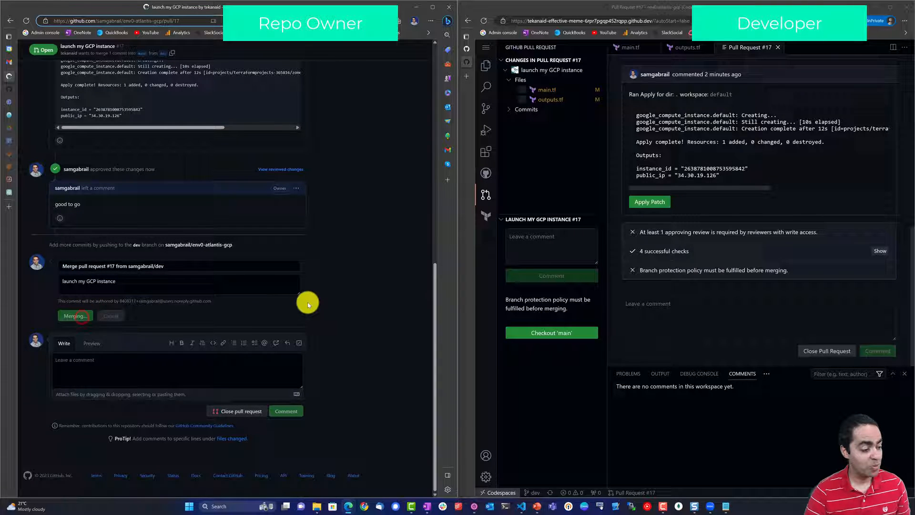
left_click(75, 315)
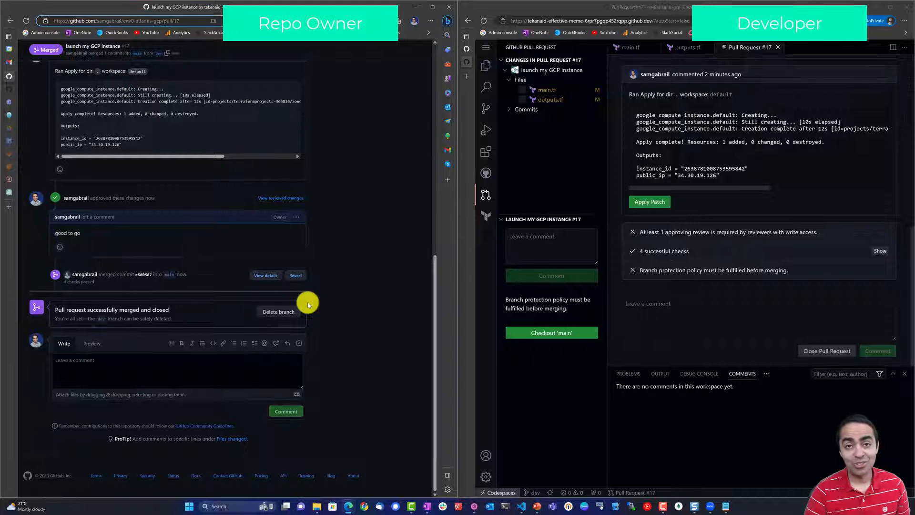
mouse_move(235, 286)
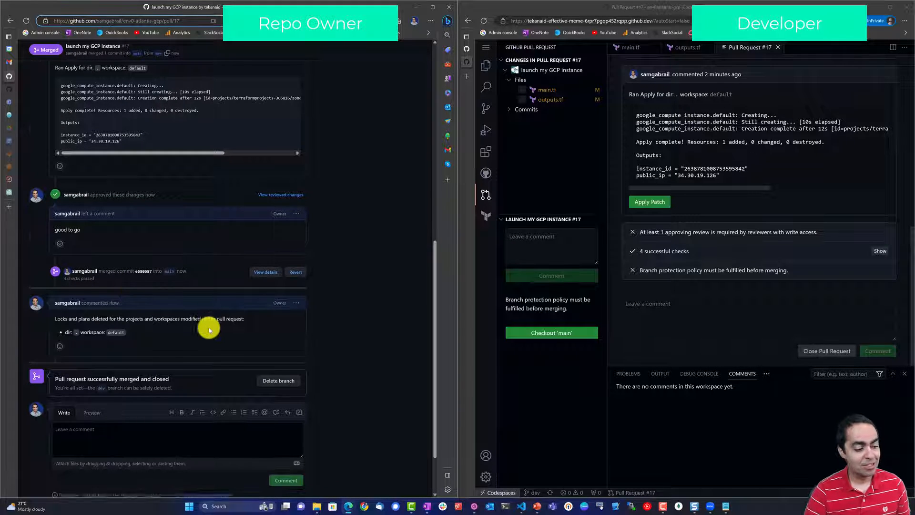
scroll("down", 3)
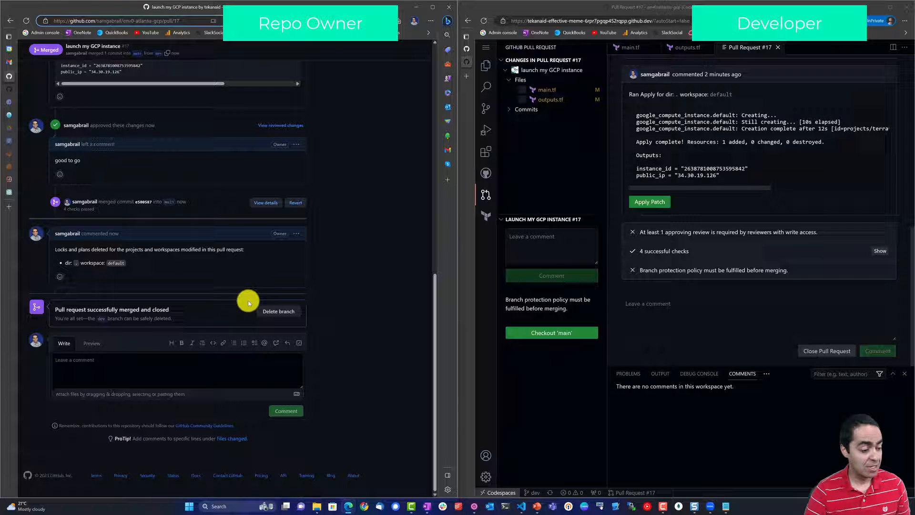
mouse_move(339, 266)
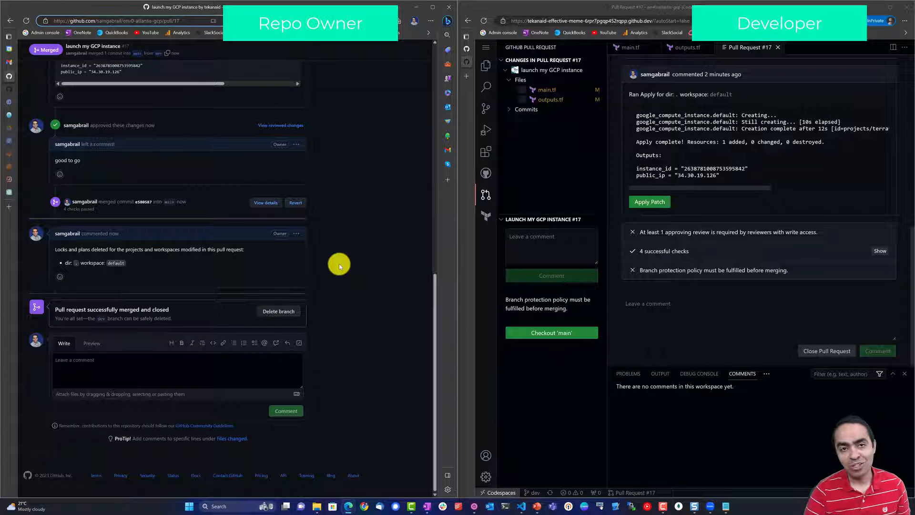
scroll("up", 3)
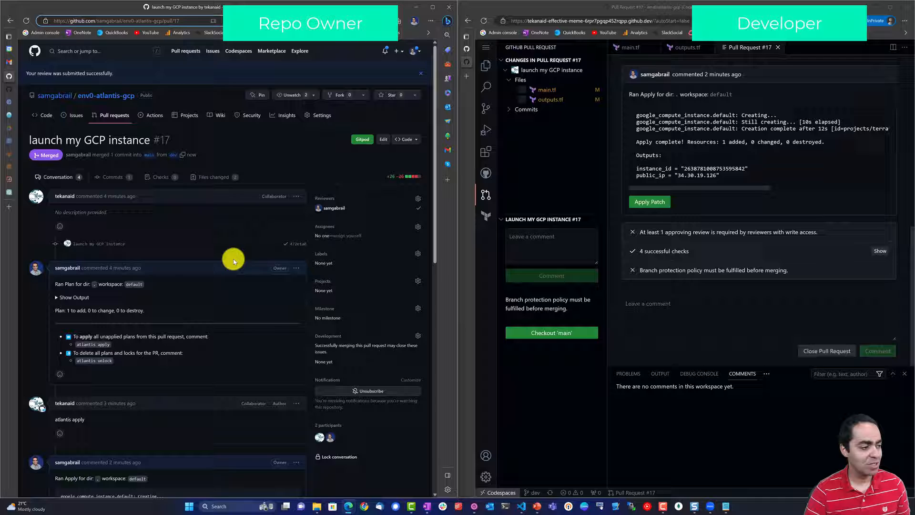
mouse_move(344, 208)
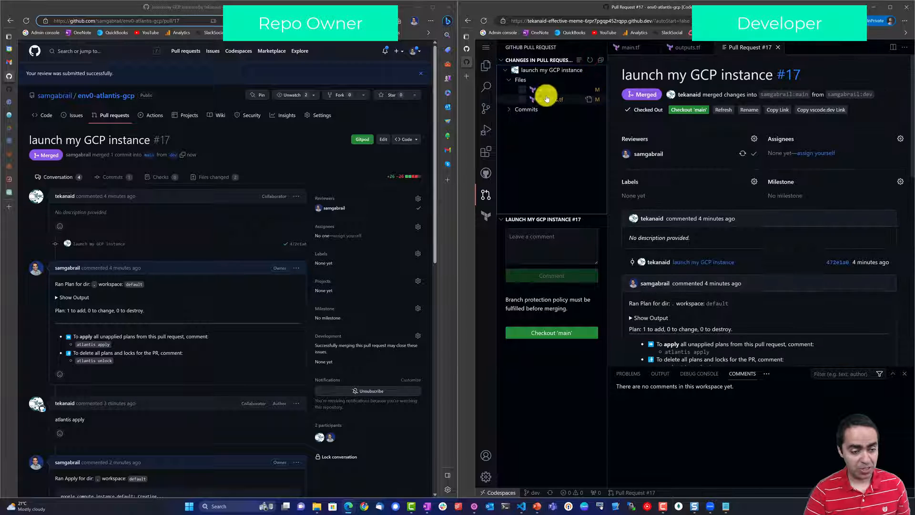
left_click(485, 174)
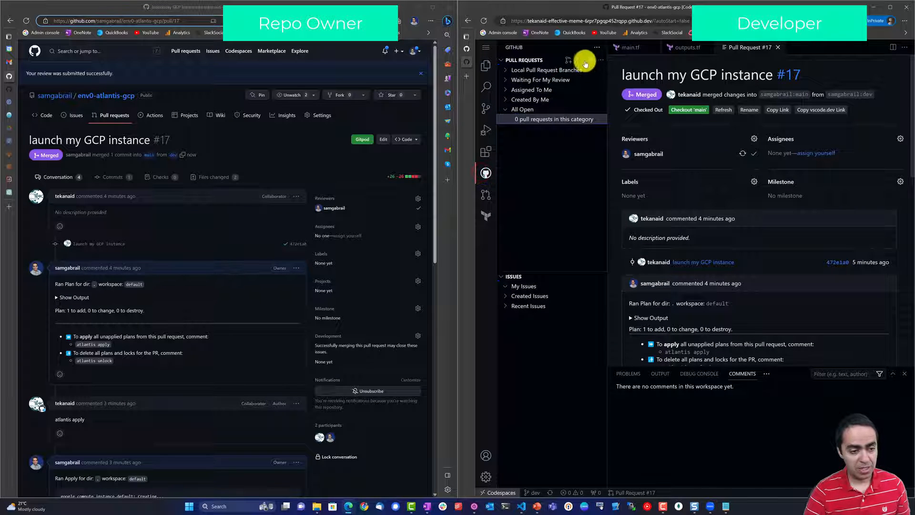